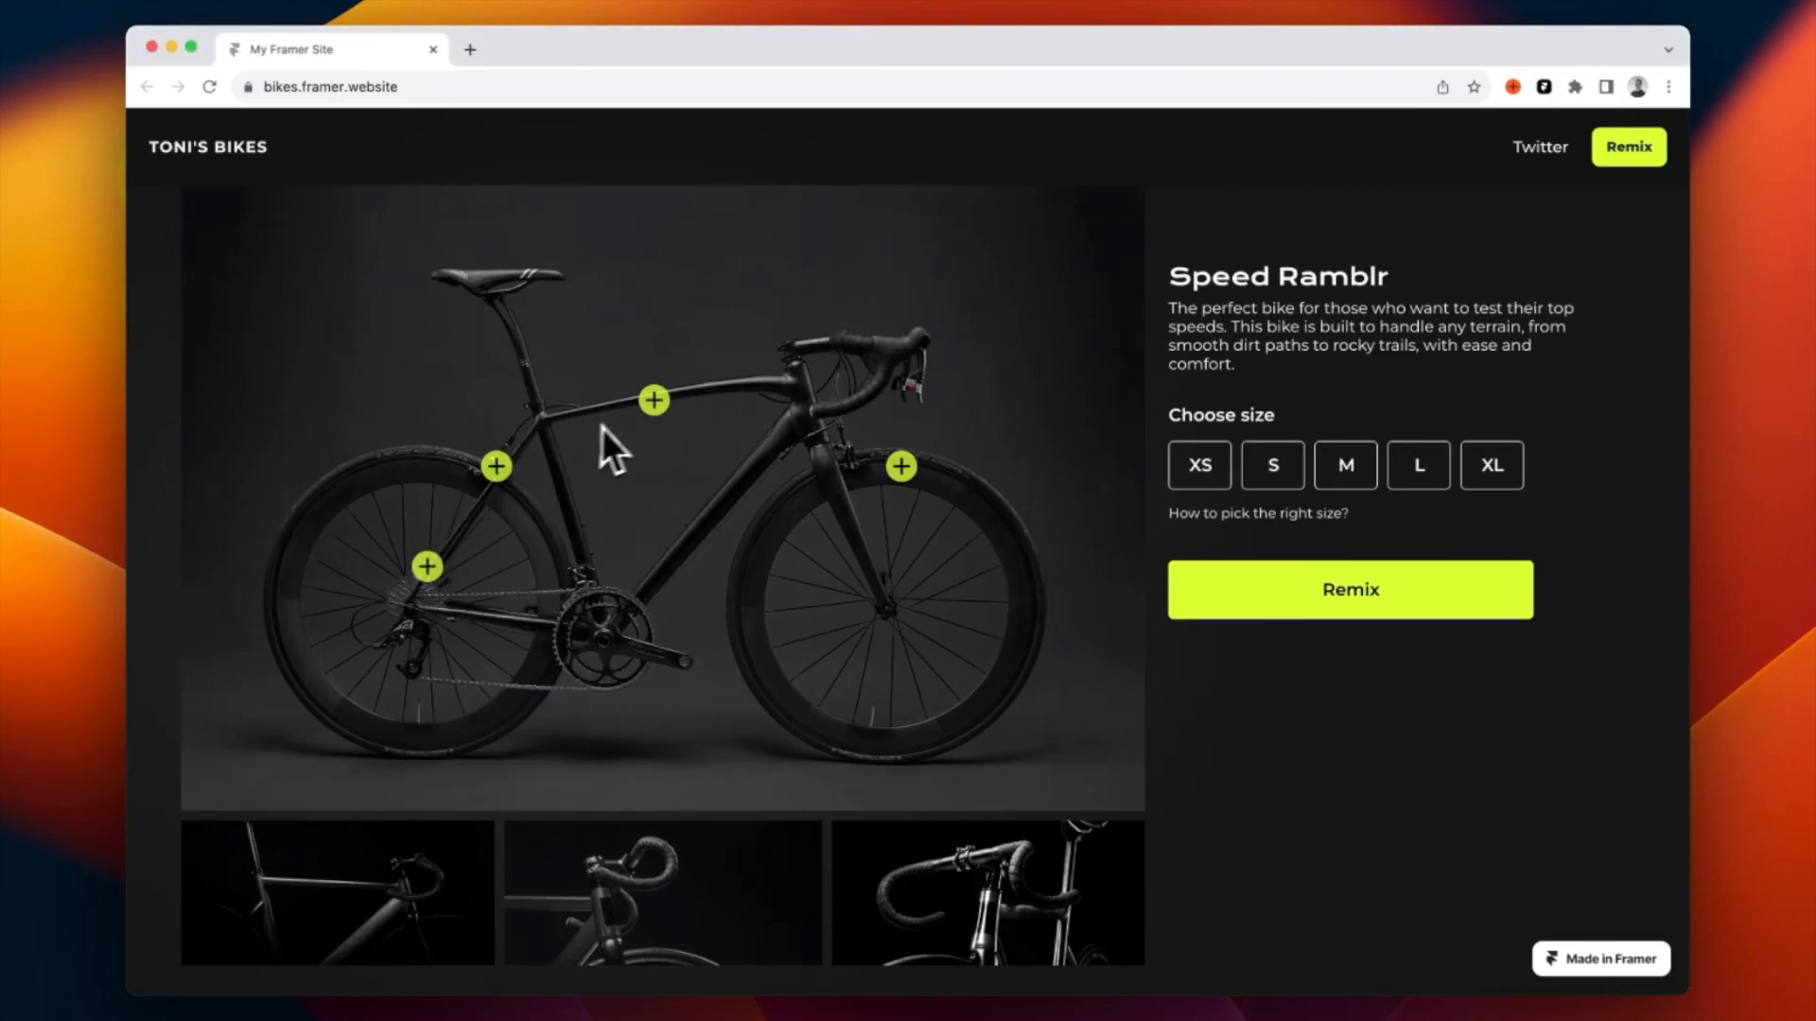
- Preview the wheels tooltip, then make the plus-icon frame a component named 'Tooltip'
{"action": "left_click", "coordinate": [899, 465]}
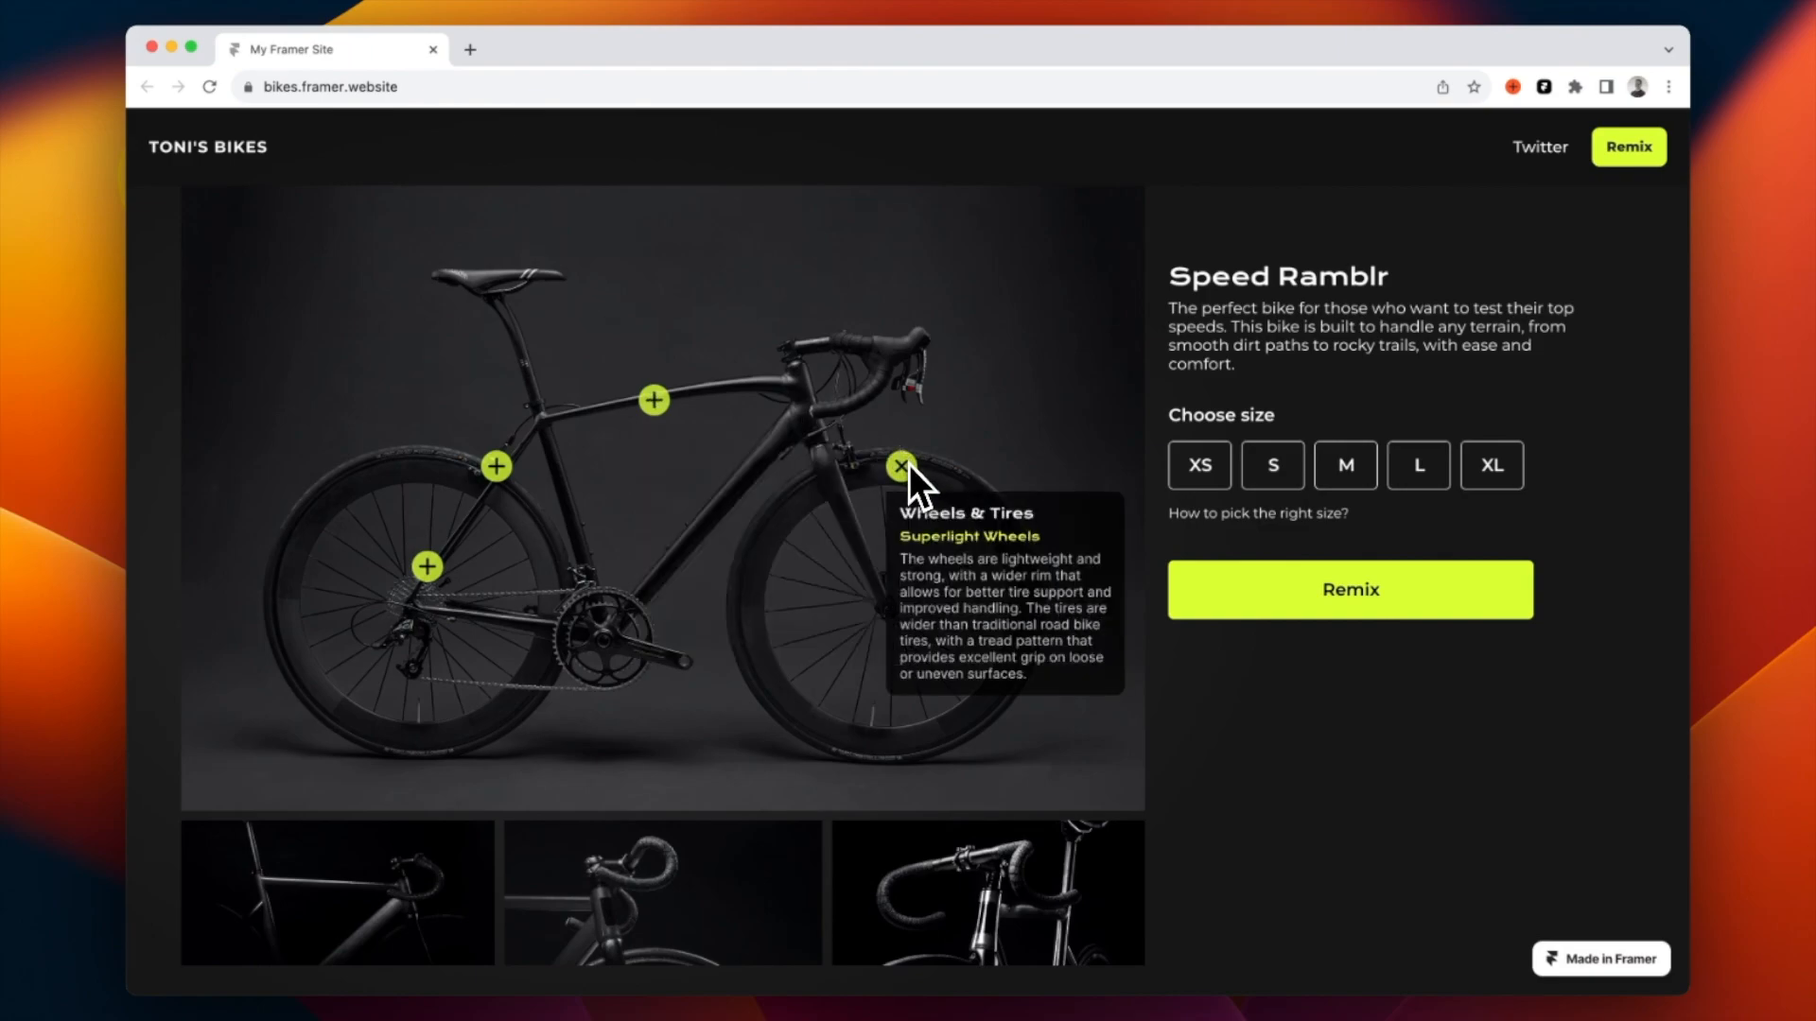
{"action": "left_click", "coordinate": [902, 465]}
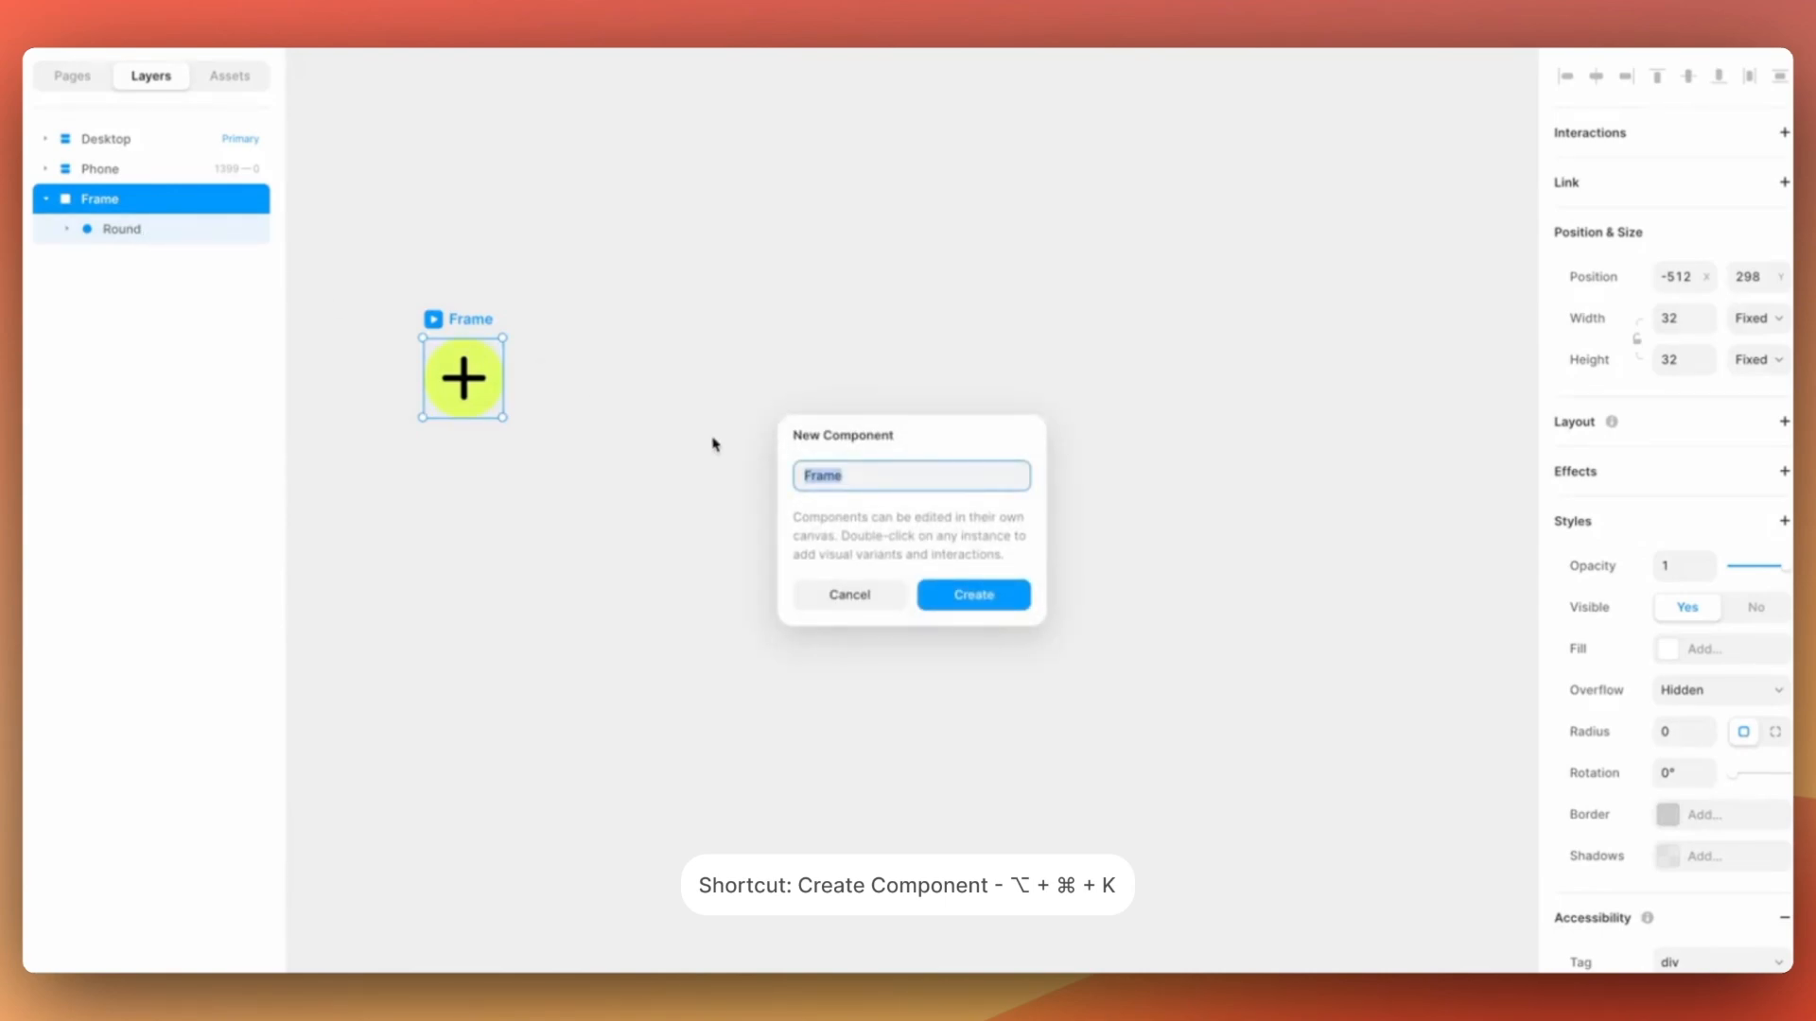
{"action": "type", "text": "Tooltip"}
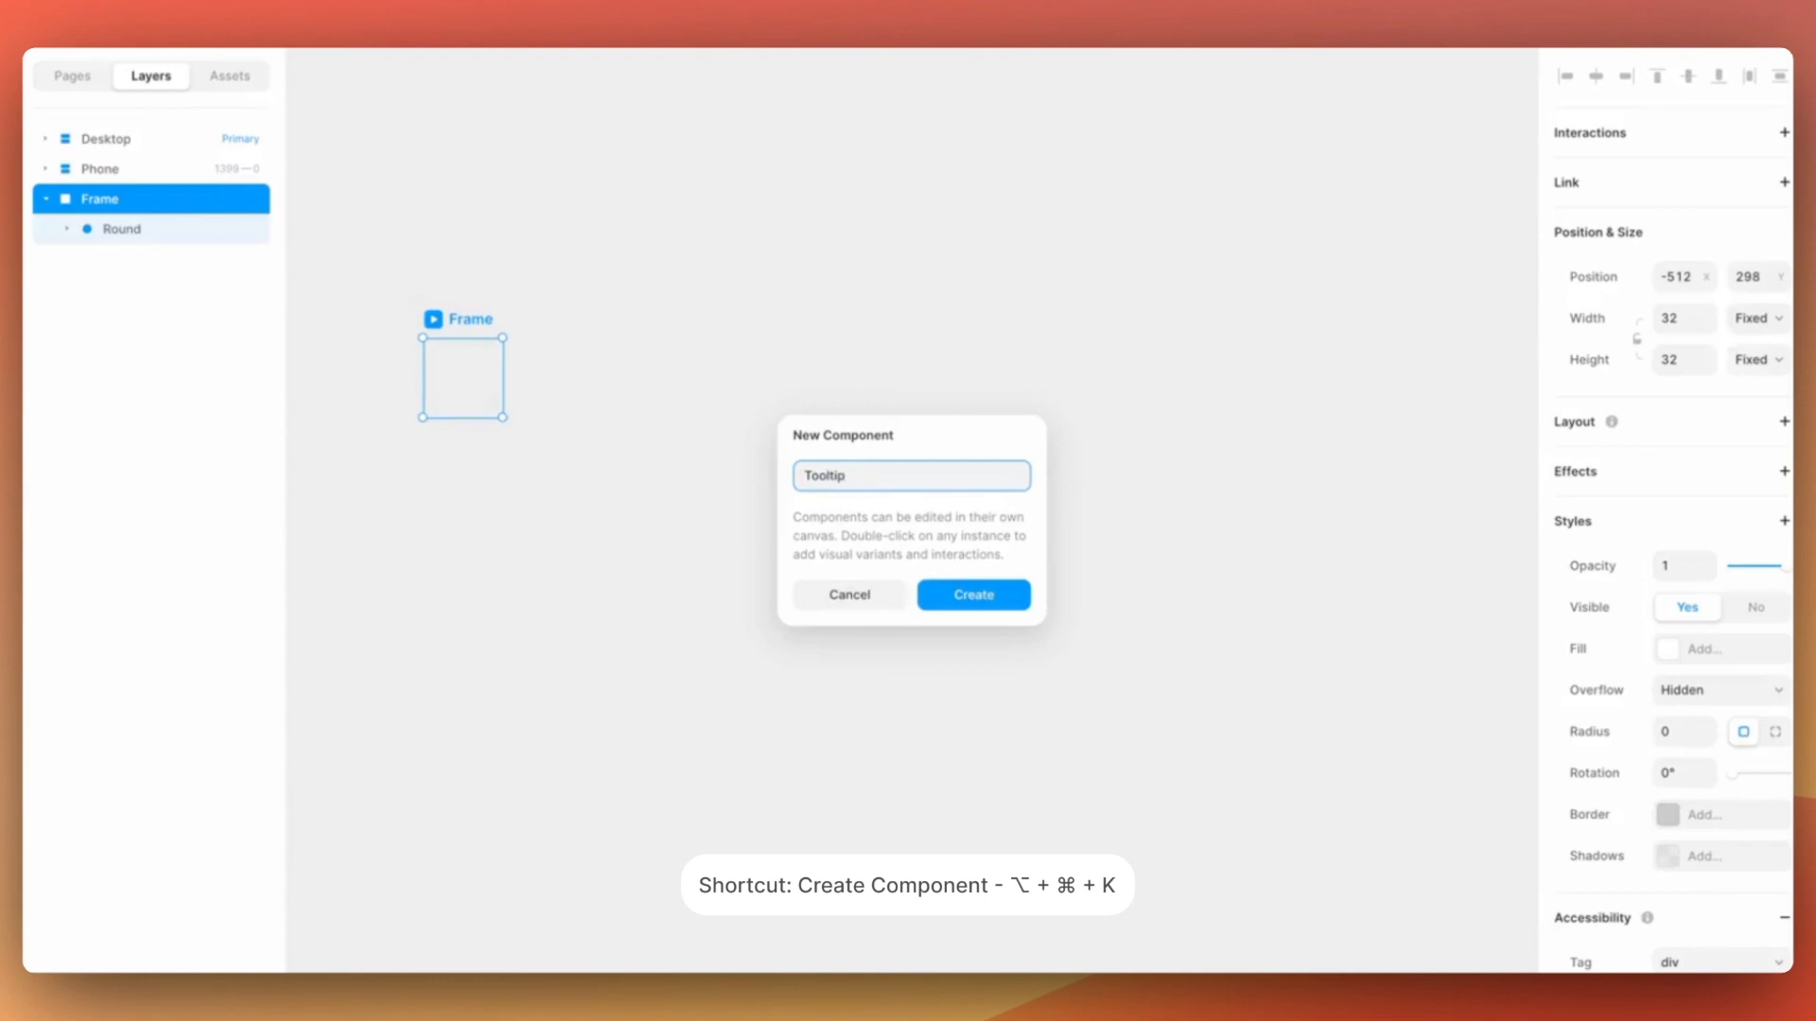
{"action": "left_click", "coordinate": [974, 594]}
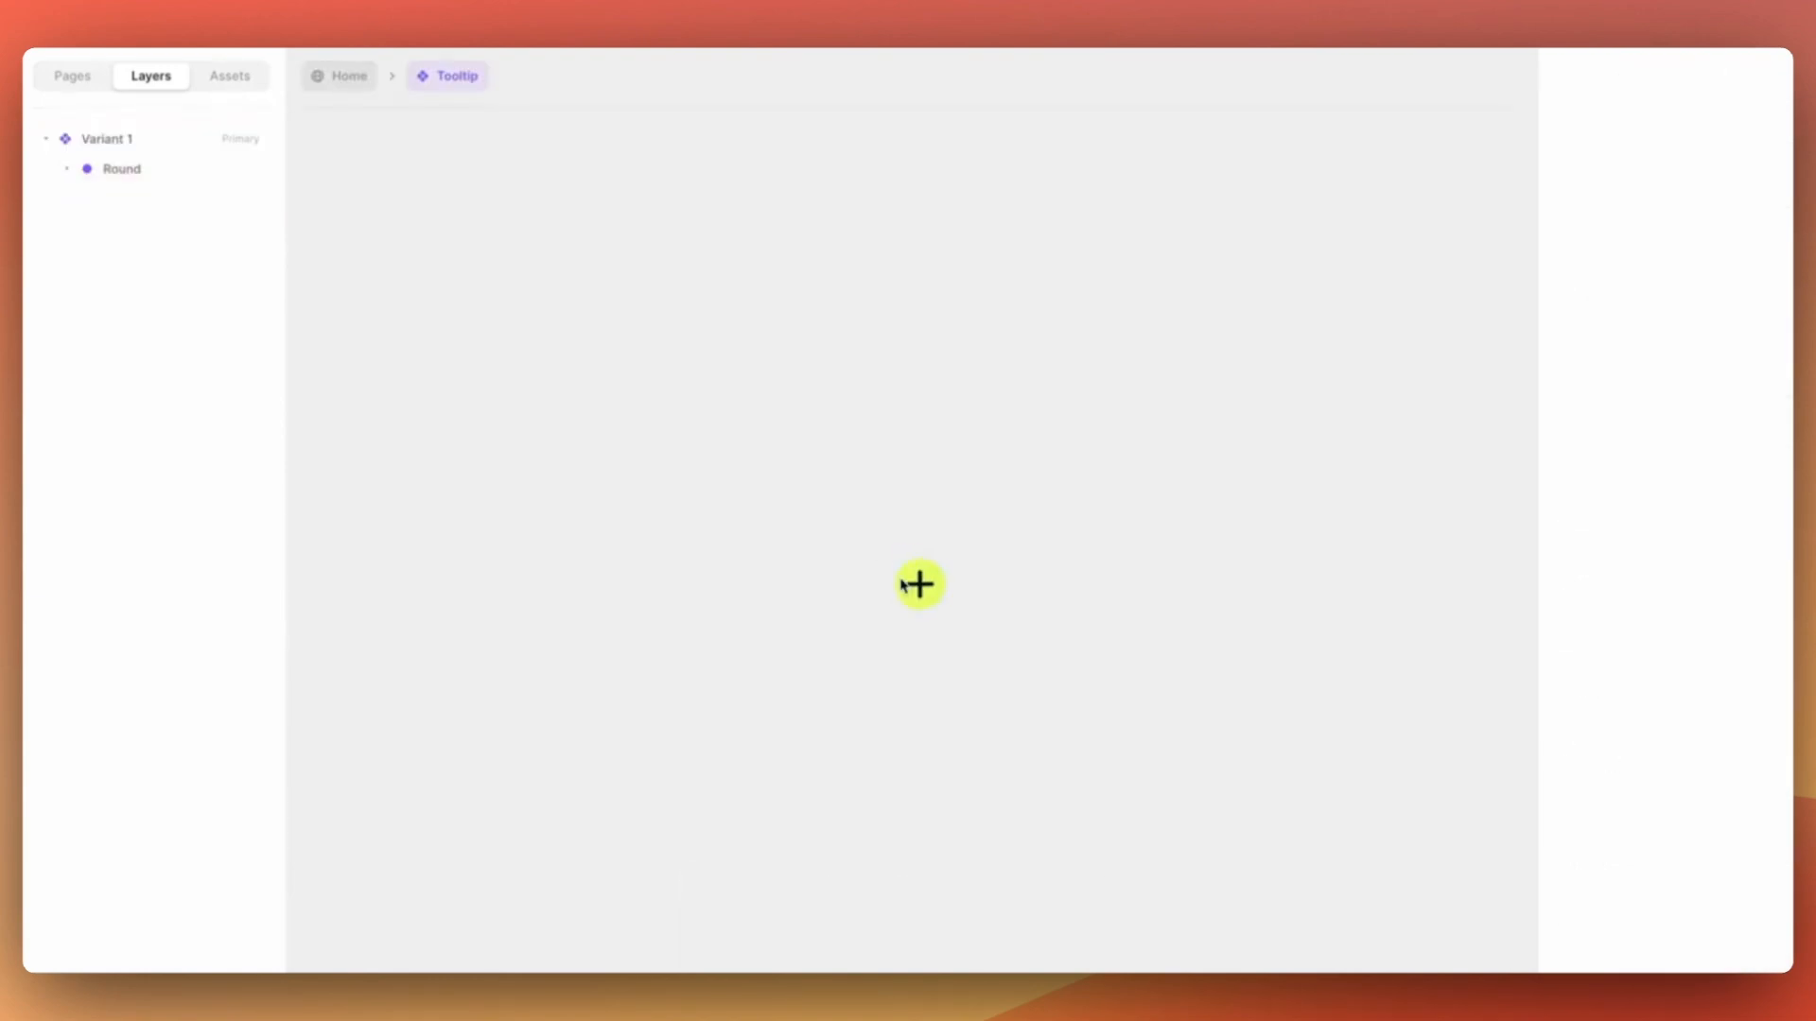
- Add a second Tooltip variant named 'hover' and resize it to about 180 by 170
{"action": "left_click", "coordinate": [921, 583]}
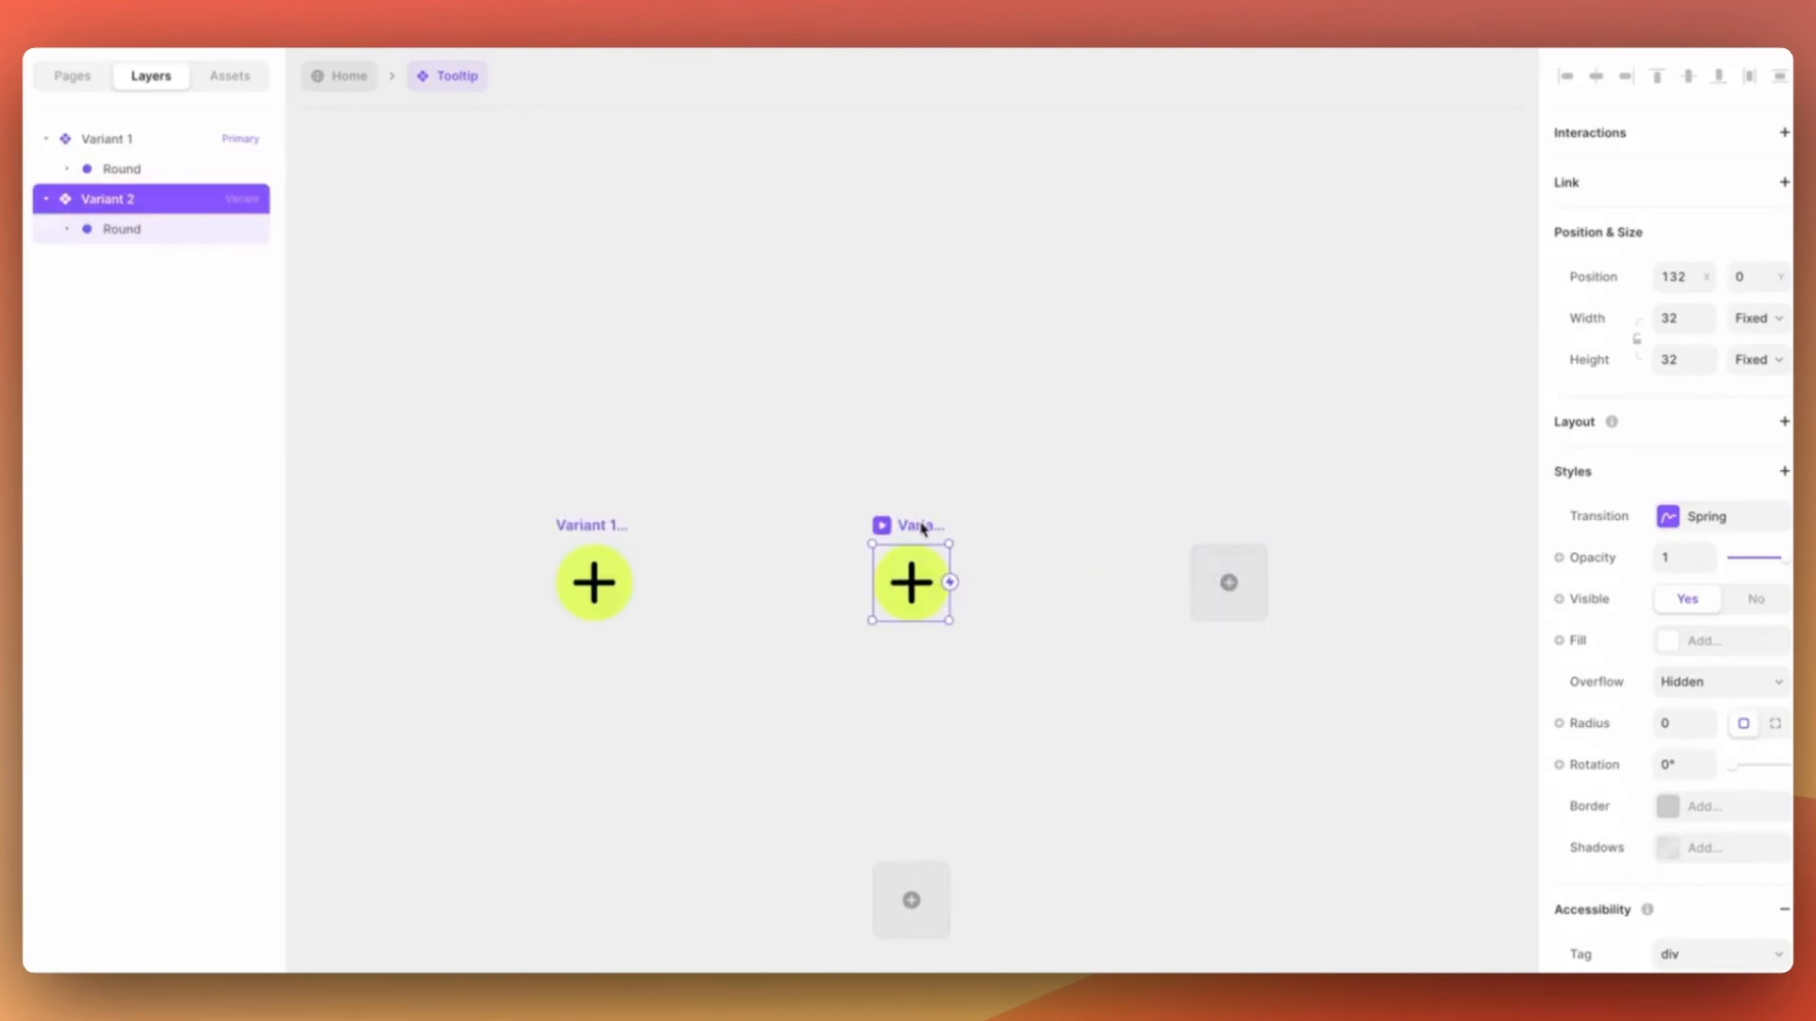
{"action": "double_click", "coordinate": [107, 198]}
{"action": "type", "text": " - hover"}
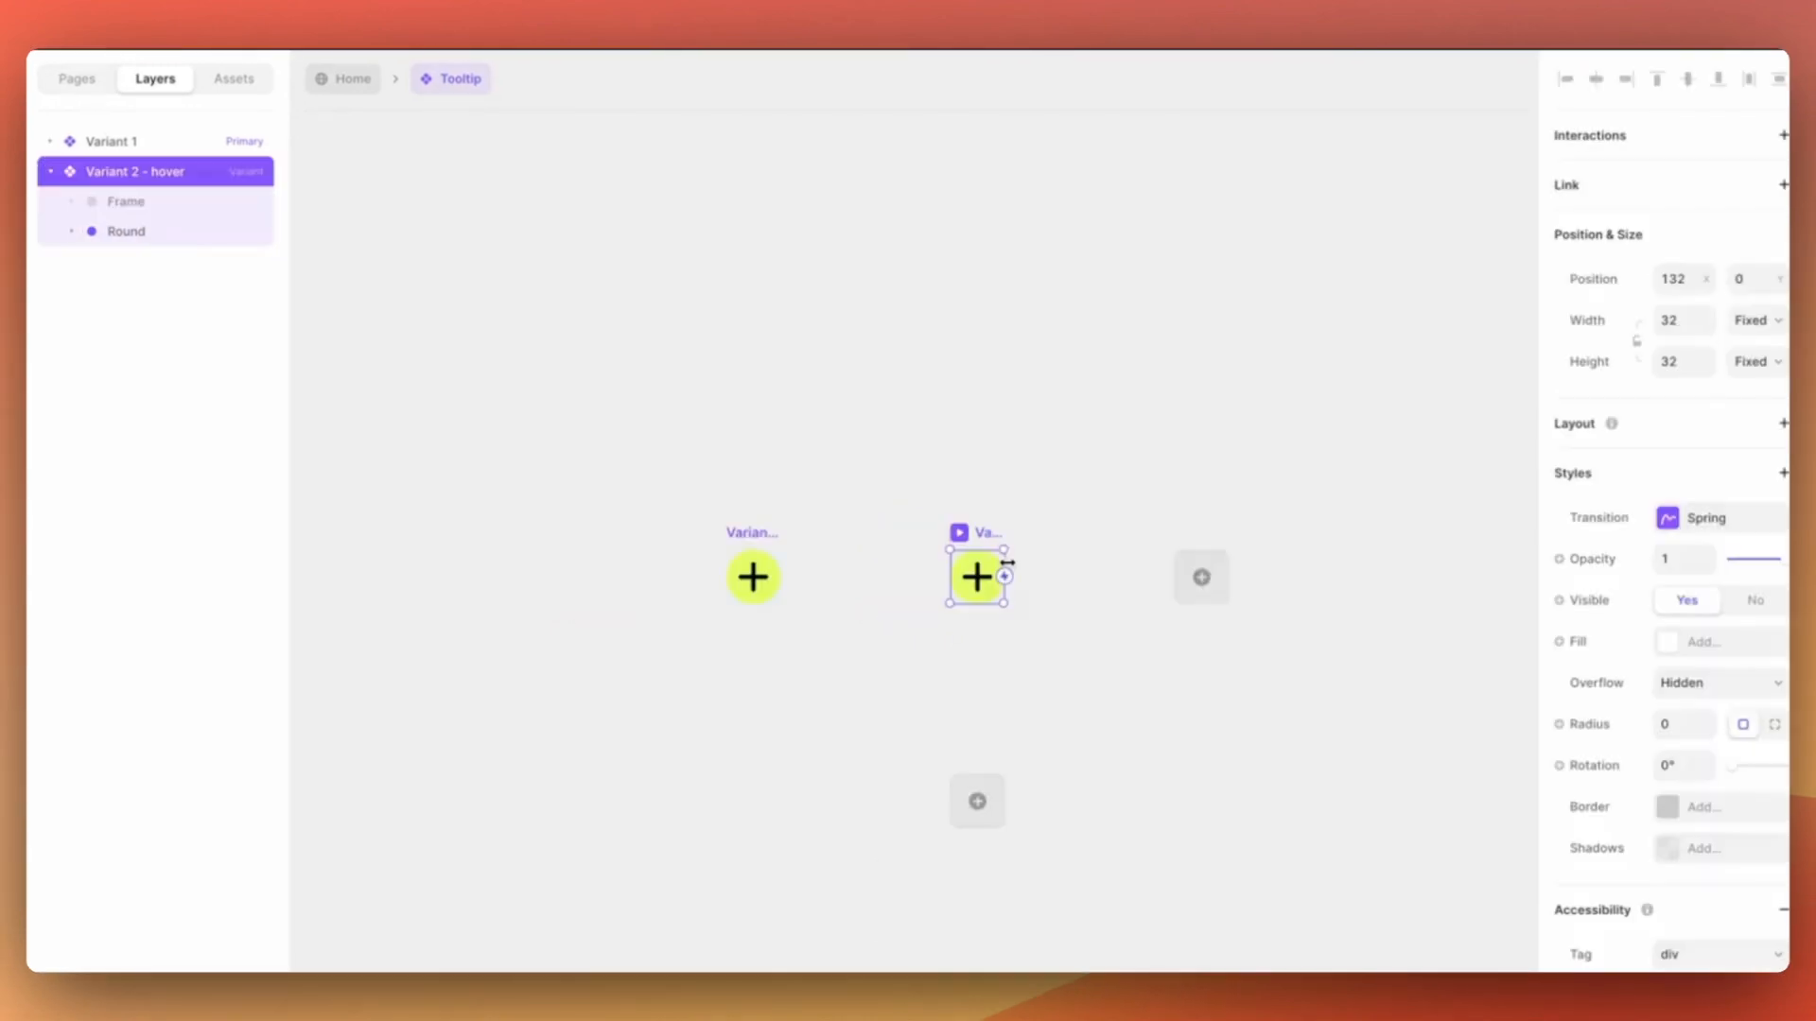
{"action": "left_click_drag", "start_coordinate": [1002, 576], "coordinate": [1179, 576]}
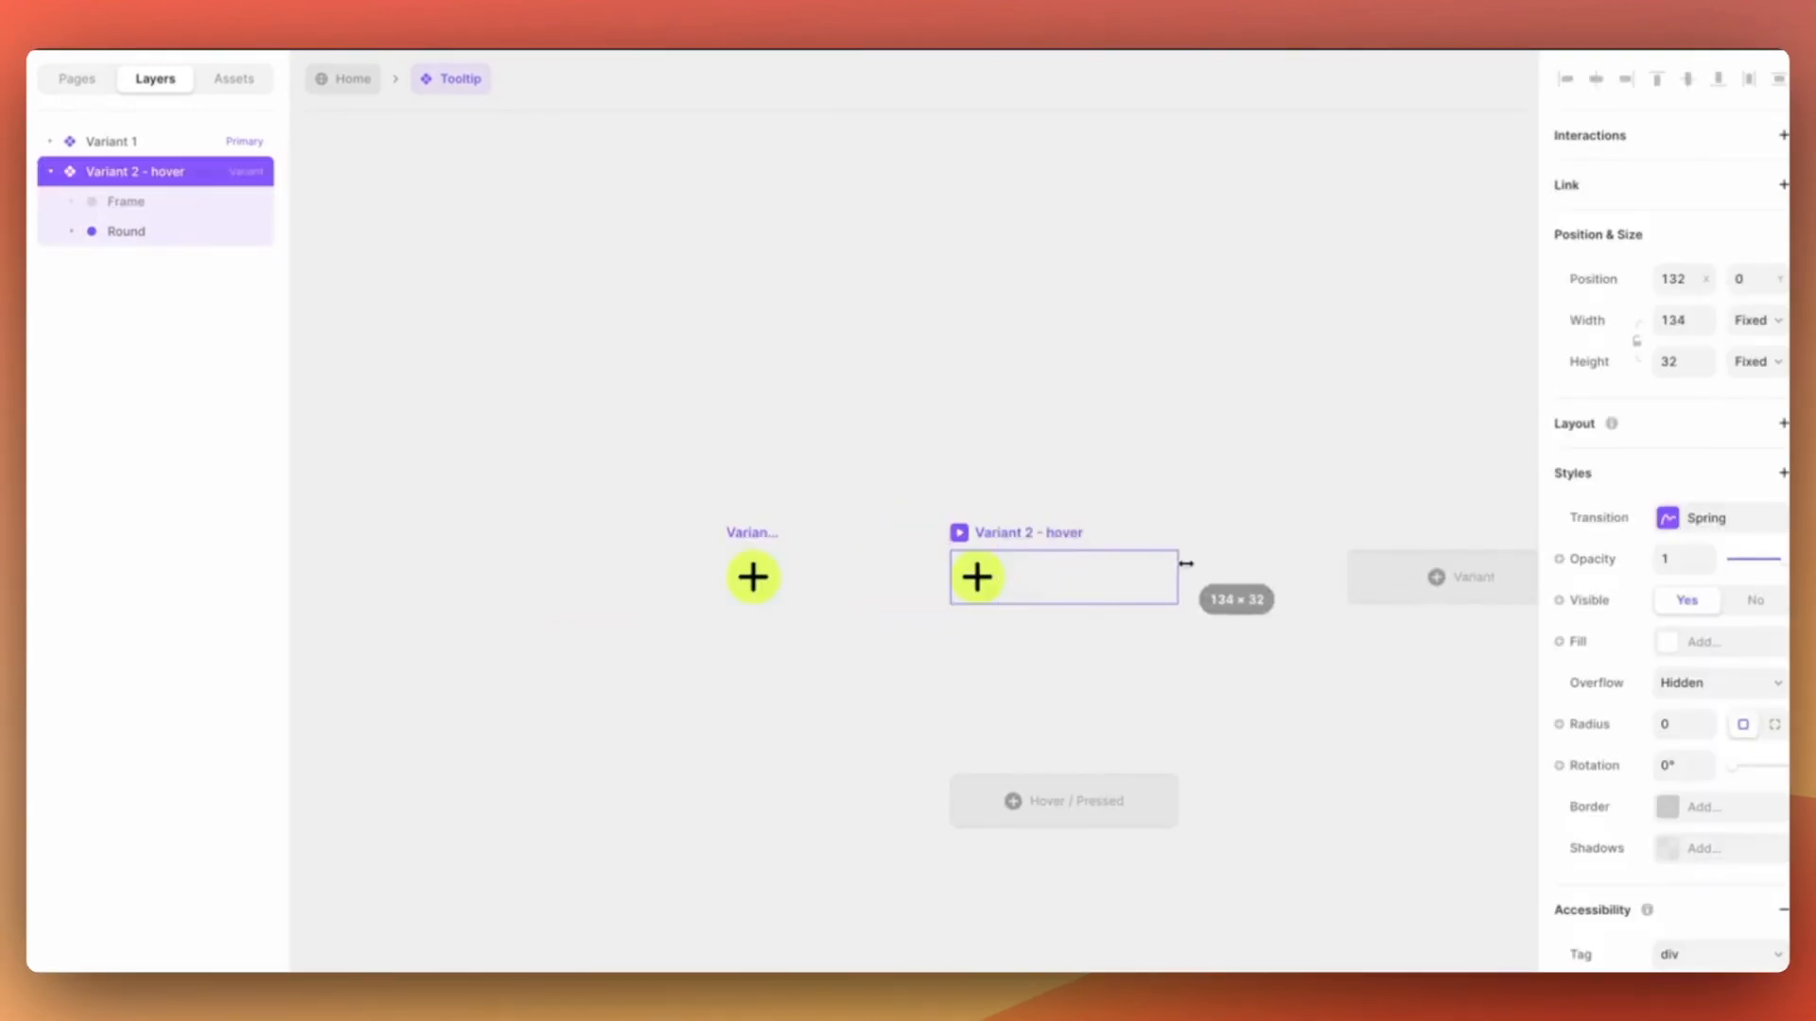
{"action": "left_click_drag", "start_coordinate": [1182, 560], "coordinate": [1258, 561]}
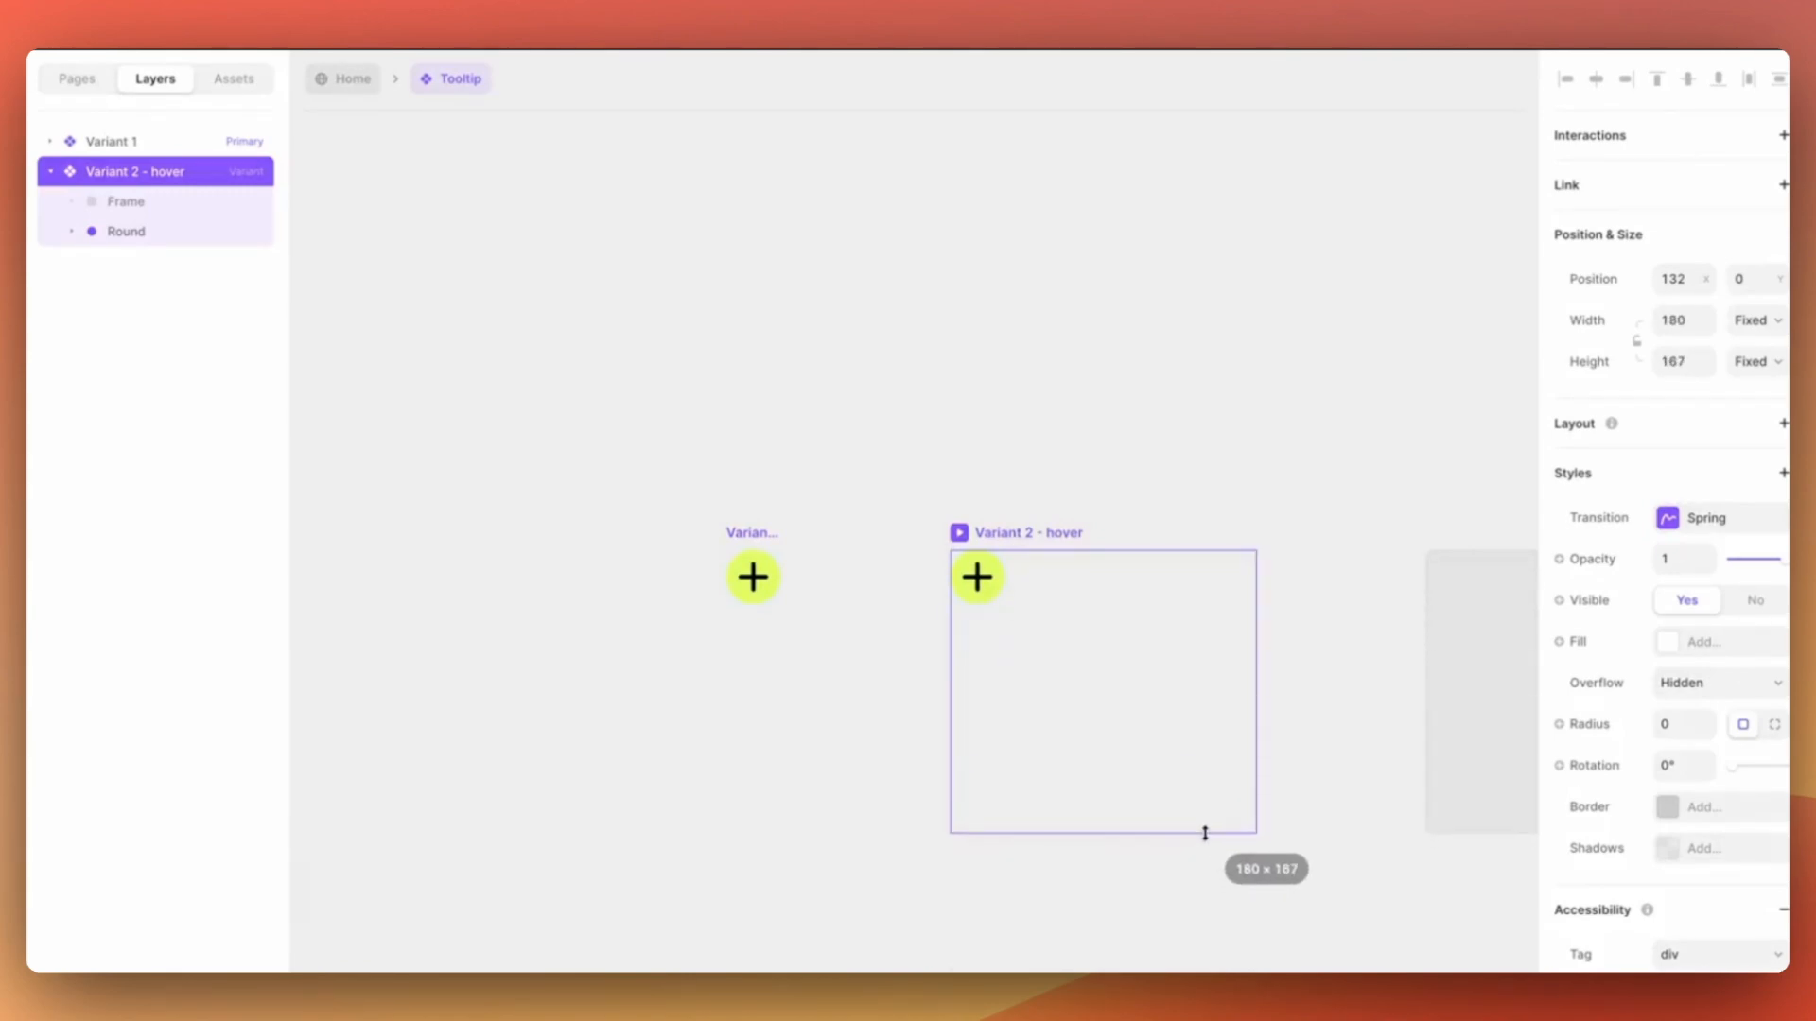
{"action": "left_click_drag", "start_coordinate": [1204, 834], "coordinate": [1204, 837]}
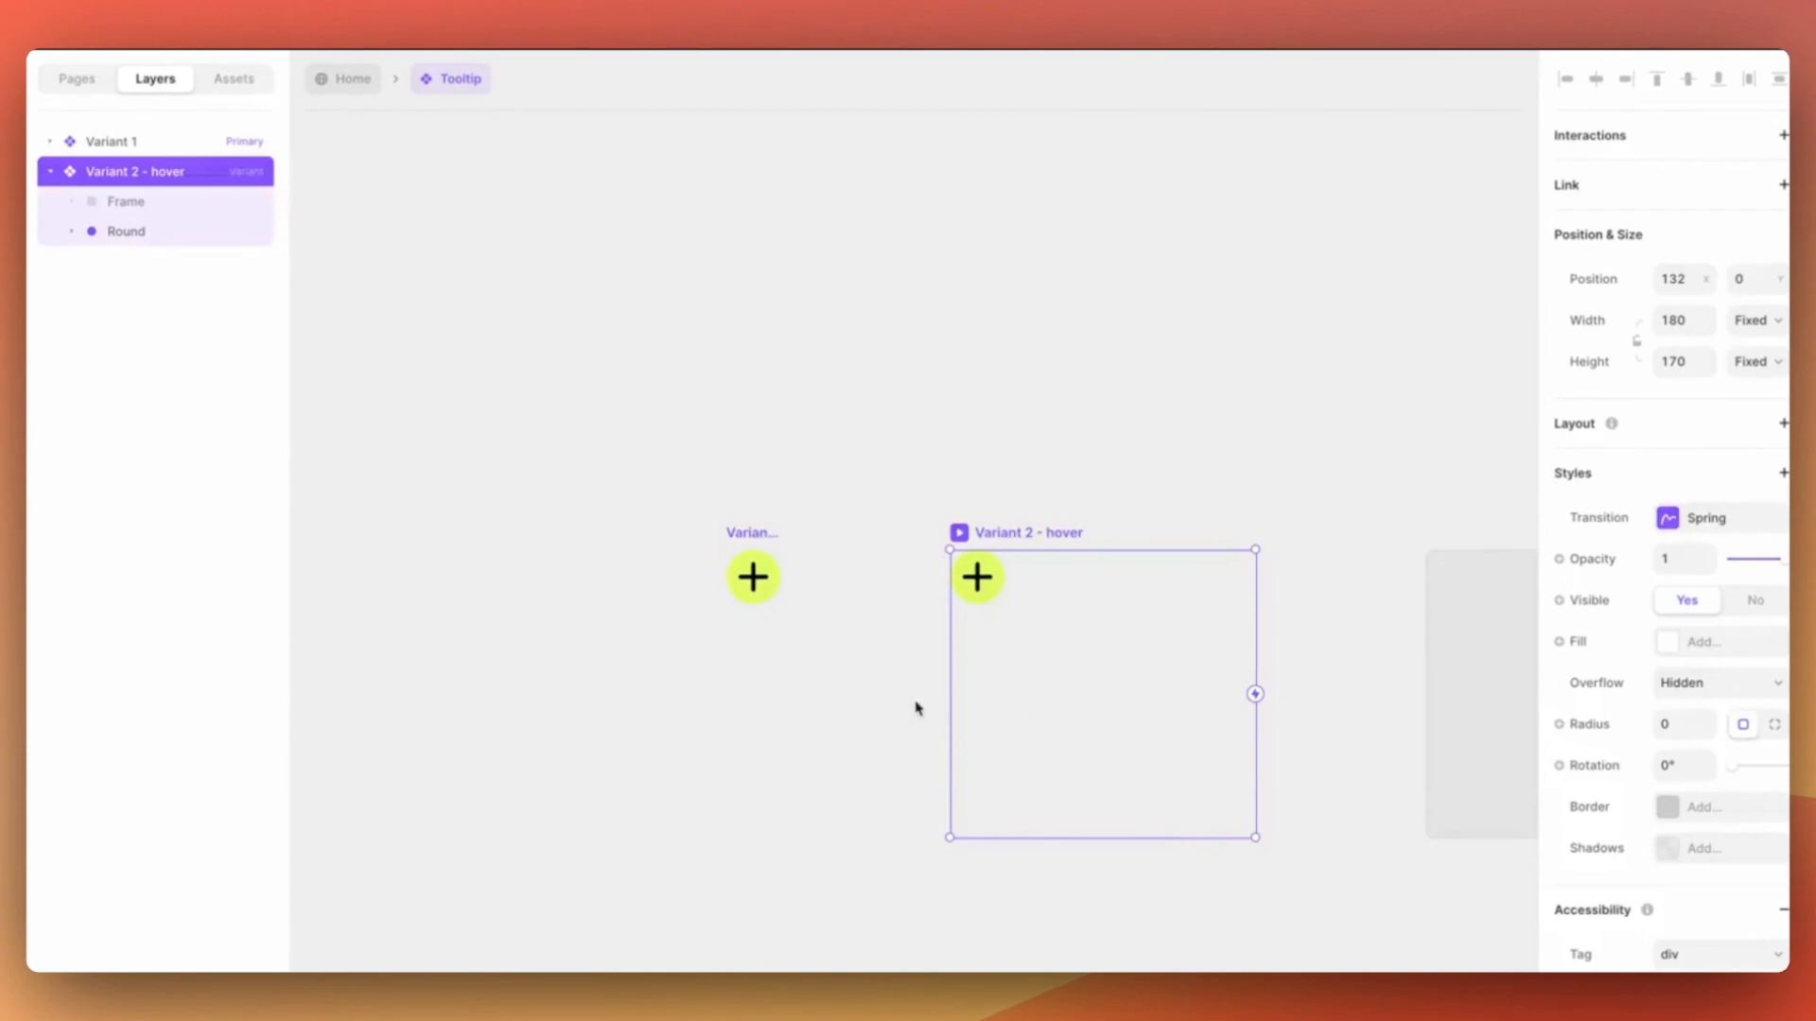
{"action": "key", "text": "f"}
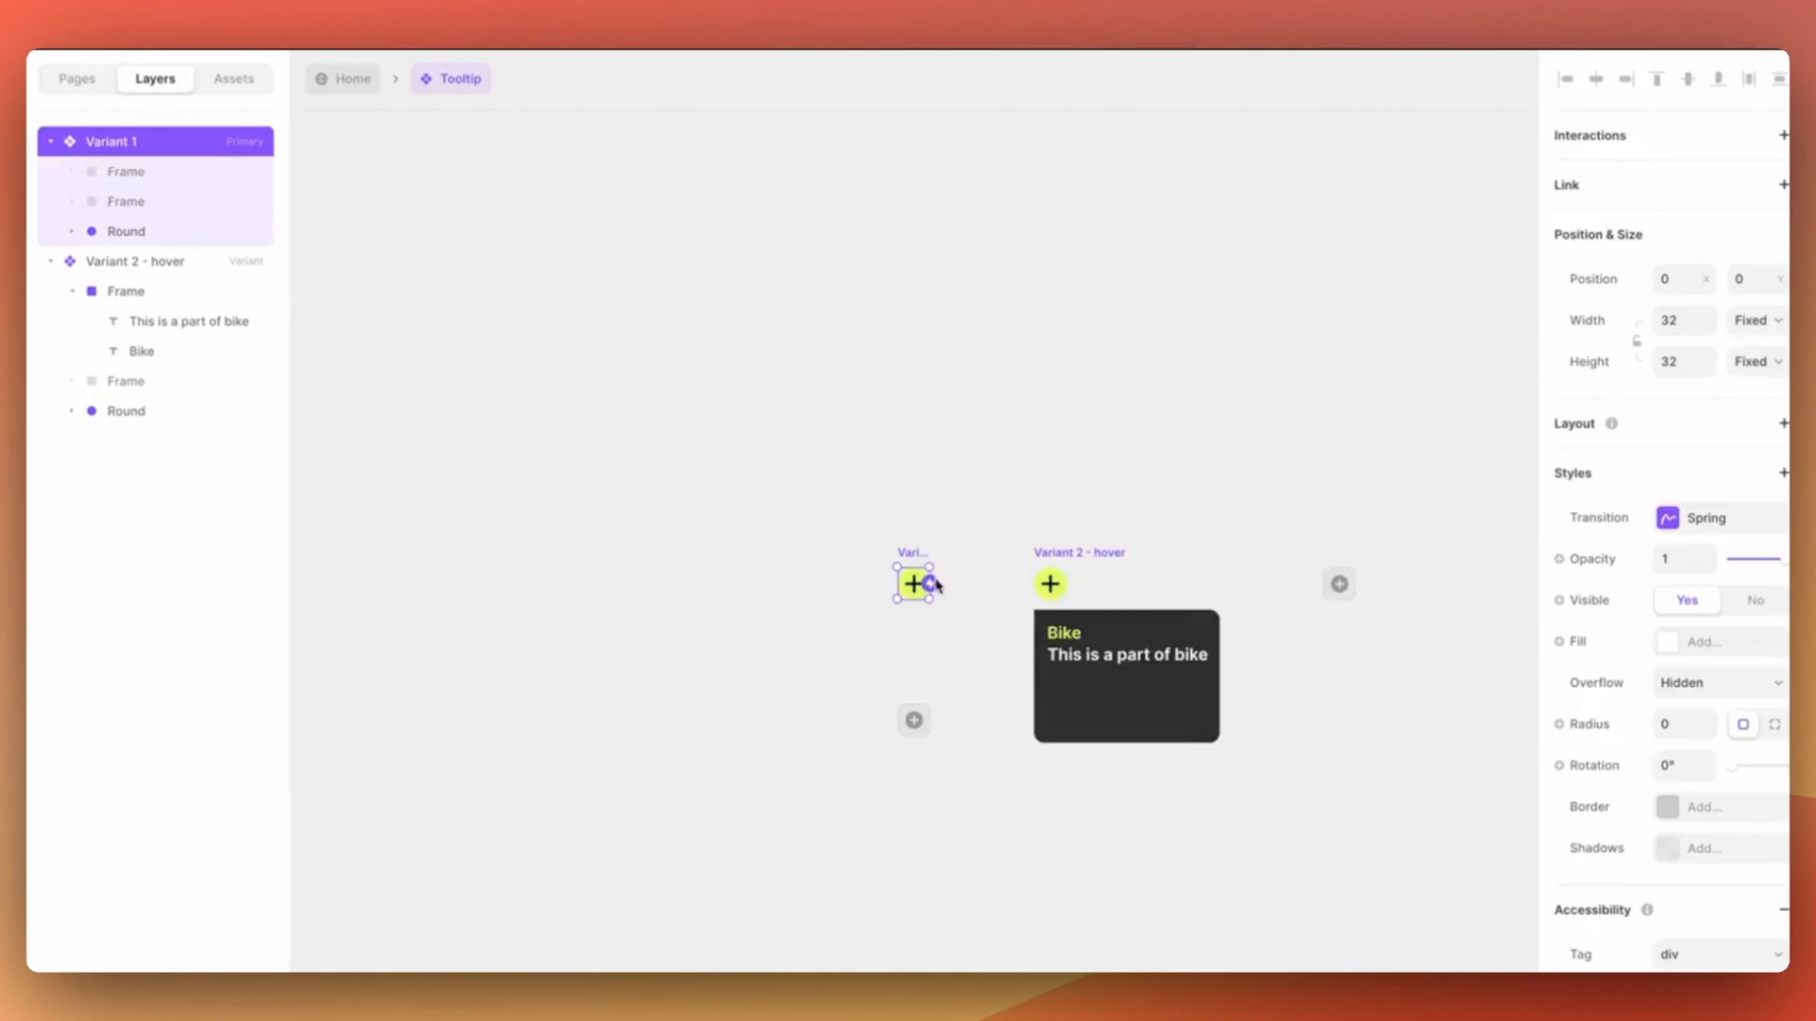
- Link variants: Mouse Enter shows hover, Mouse Leave returns to Variant 1, easing Ease Out 0.2s
{"action": "left_click", "coordinate": [933, 583]}
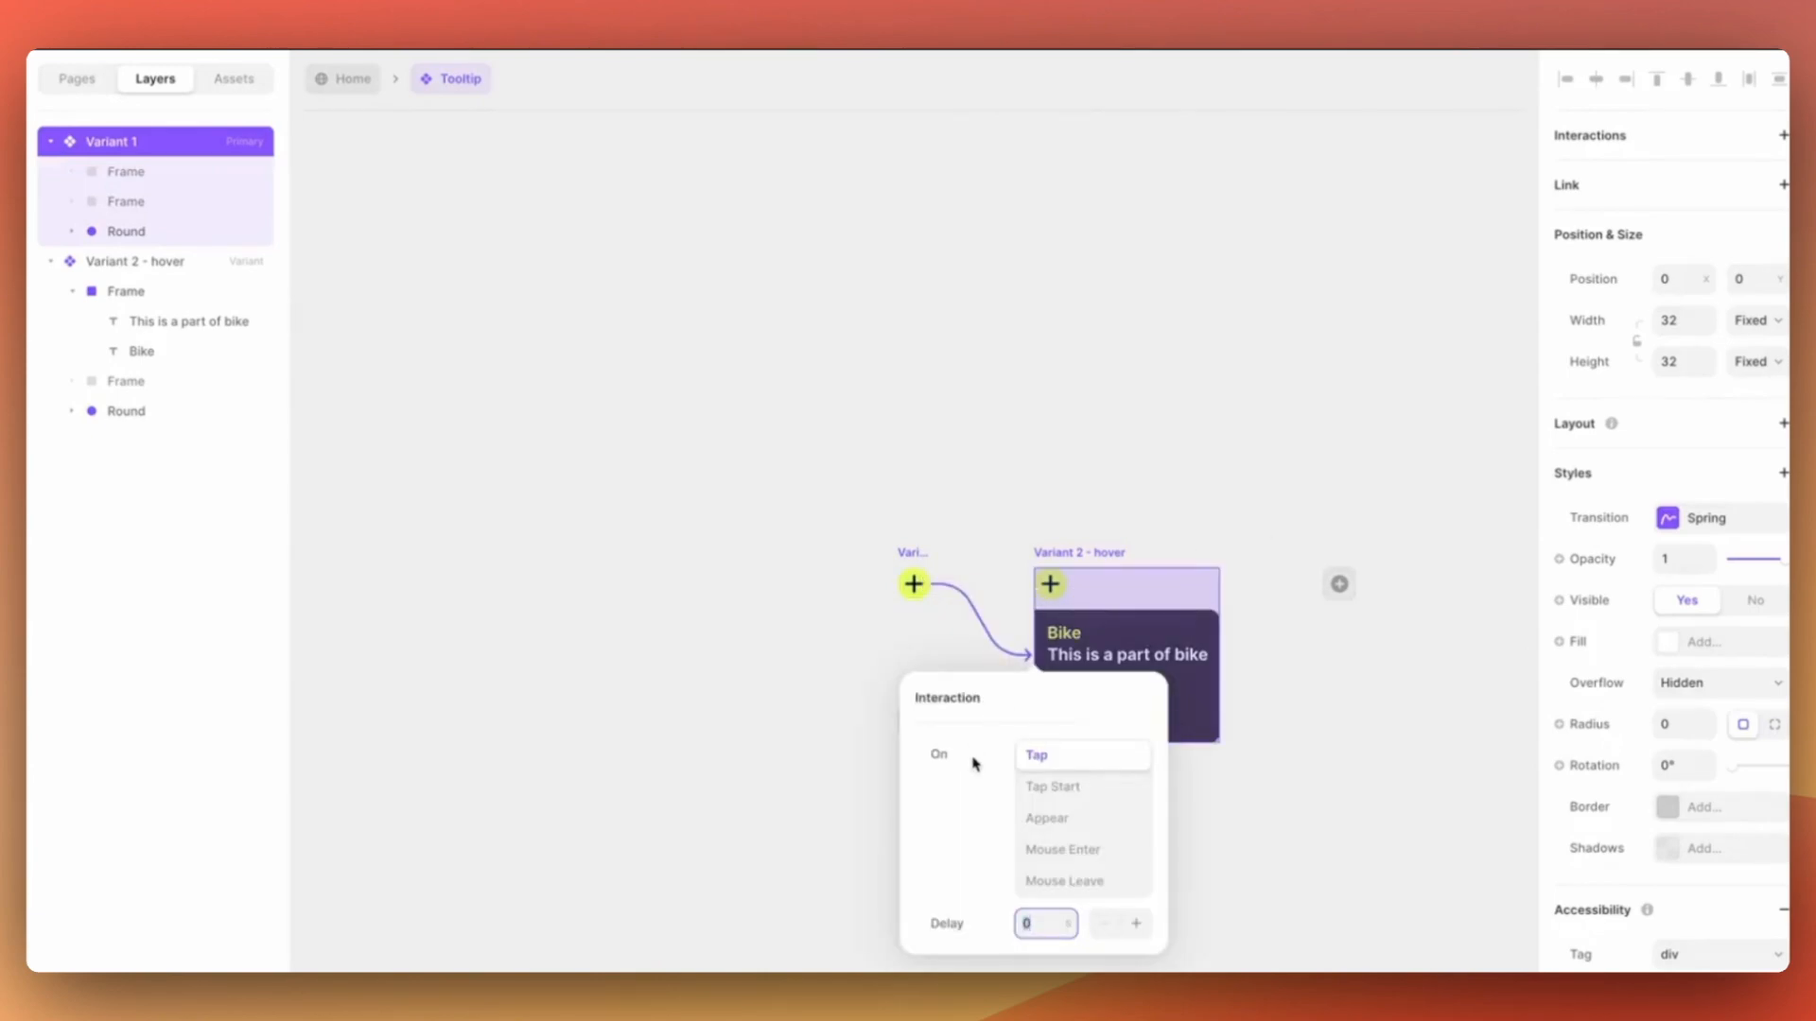
{"action": "mouse_move", "coordinate": [1073, 861]}
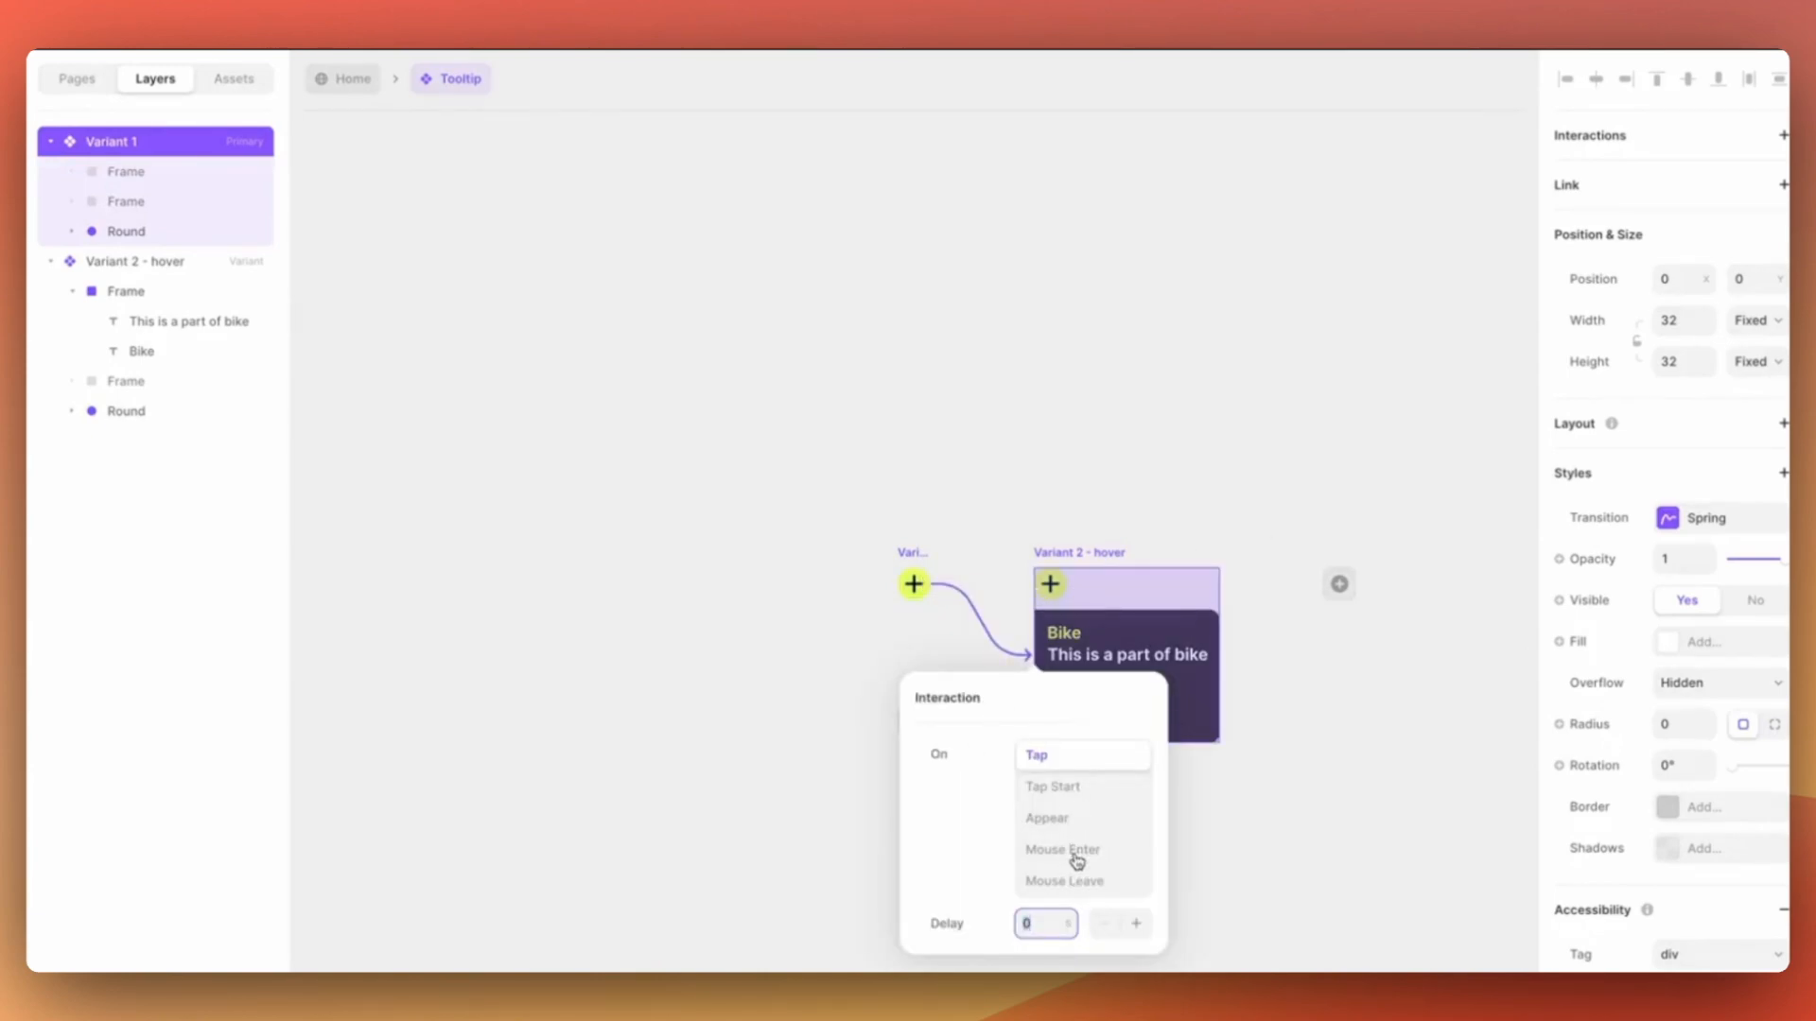
{"action": "left_click", "coordinate": [1061, 849]}
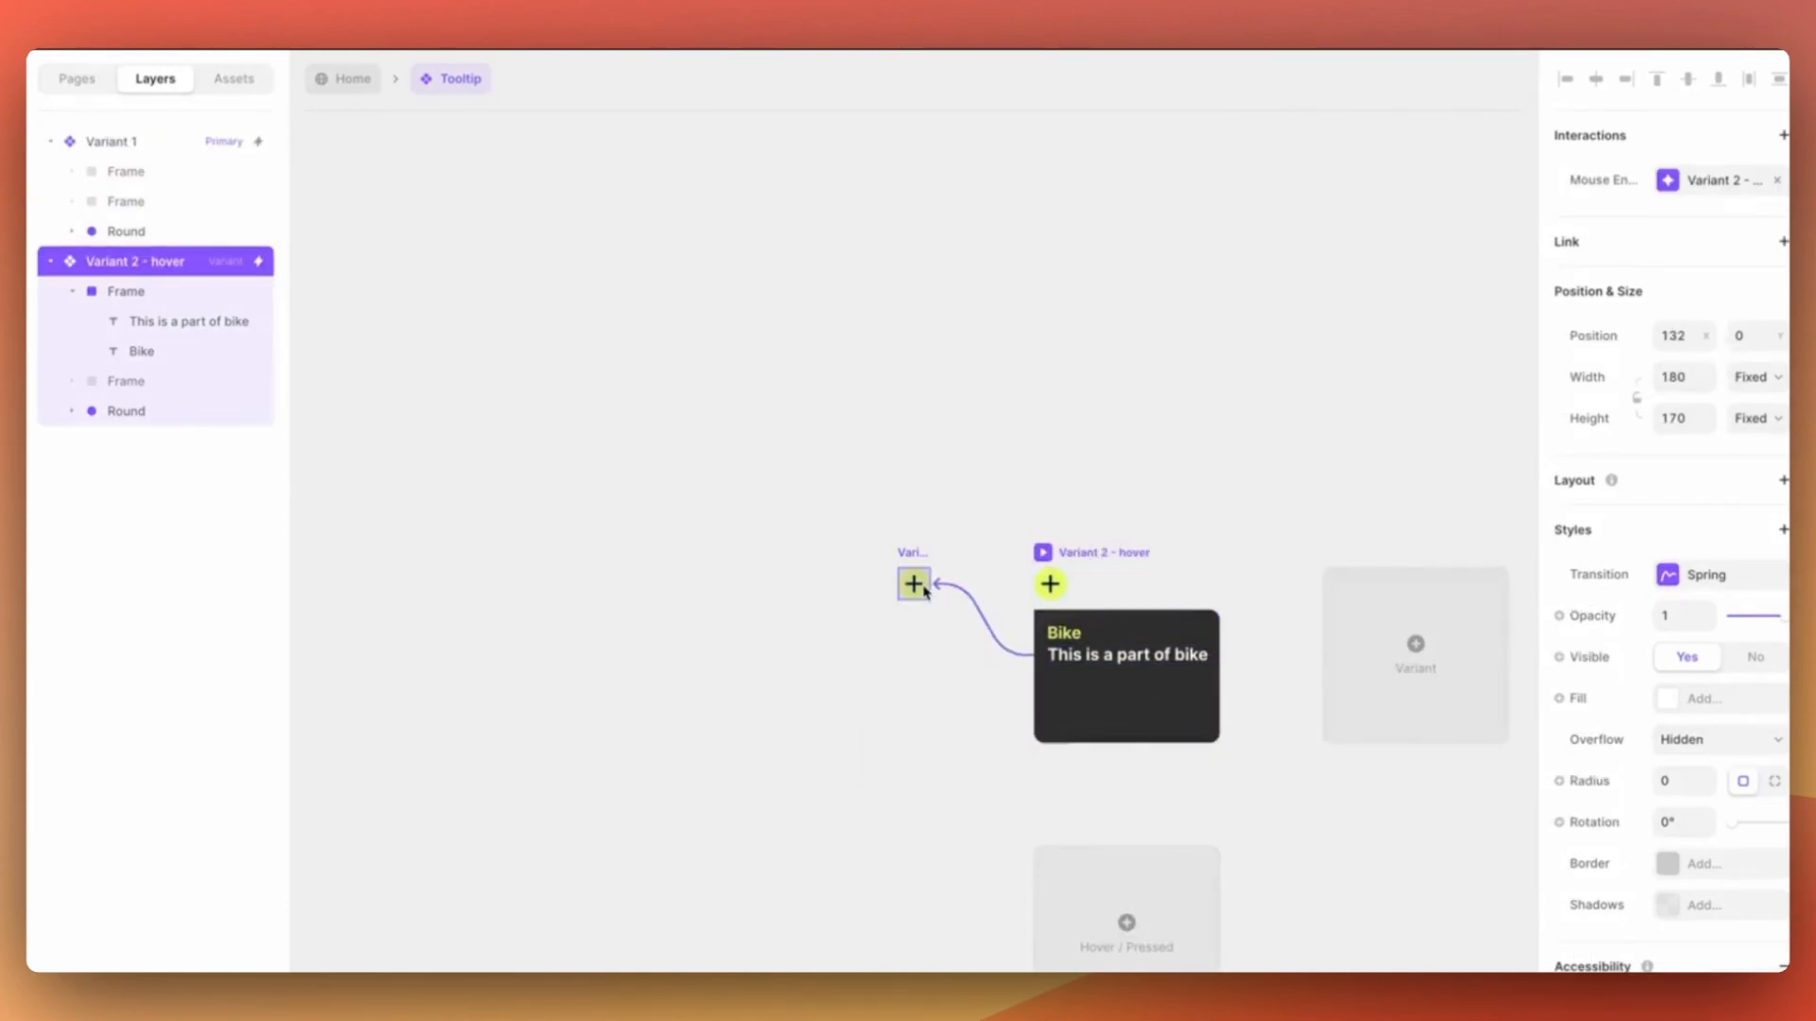
{"action": "left_click", "coordinate": [913, 583]}
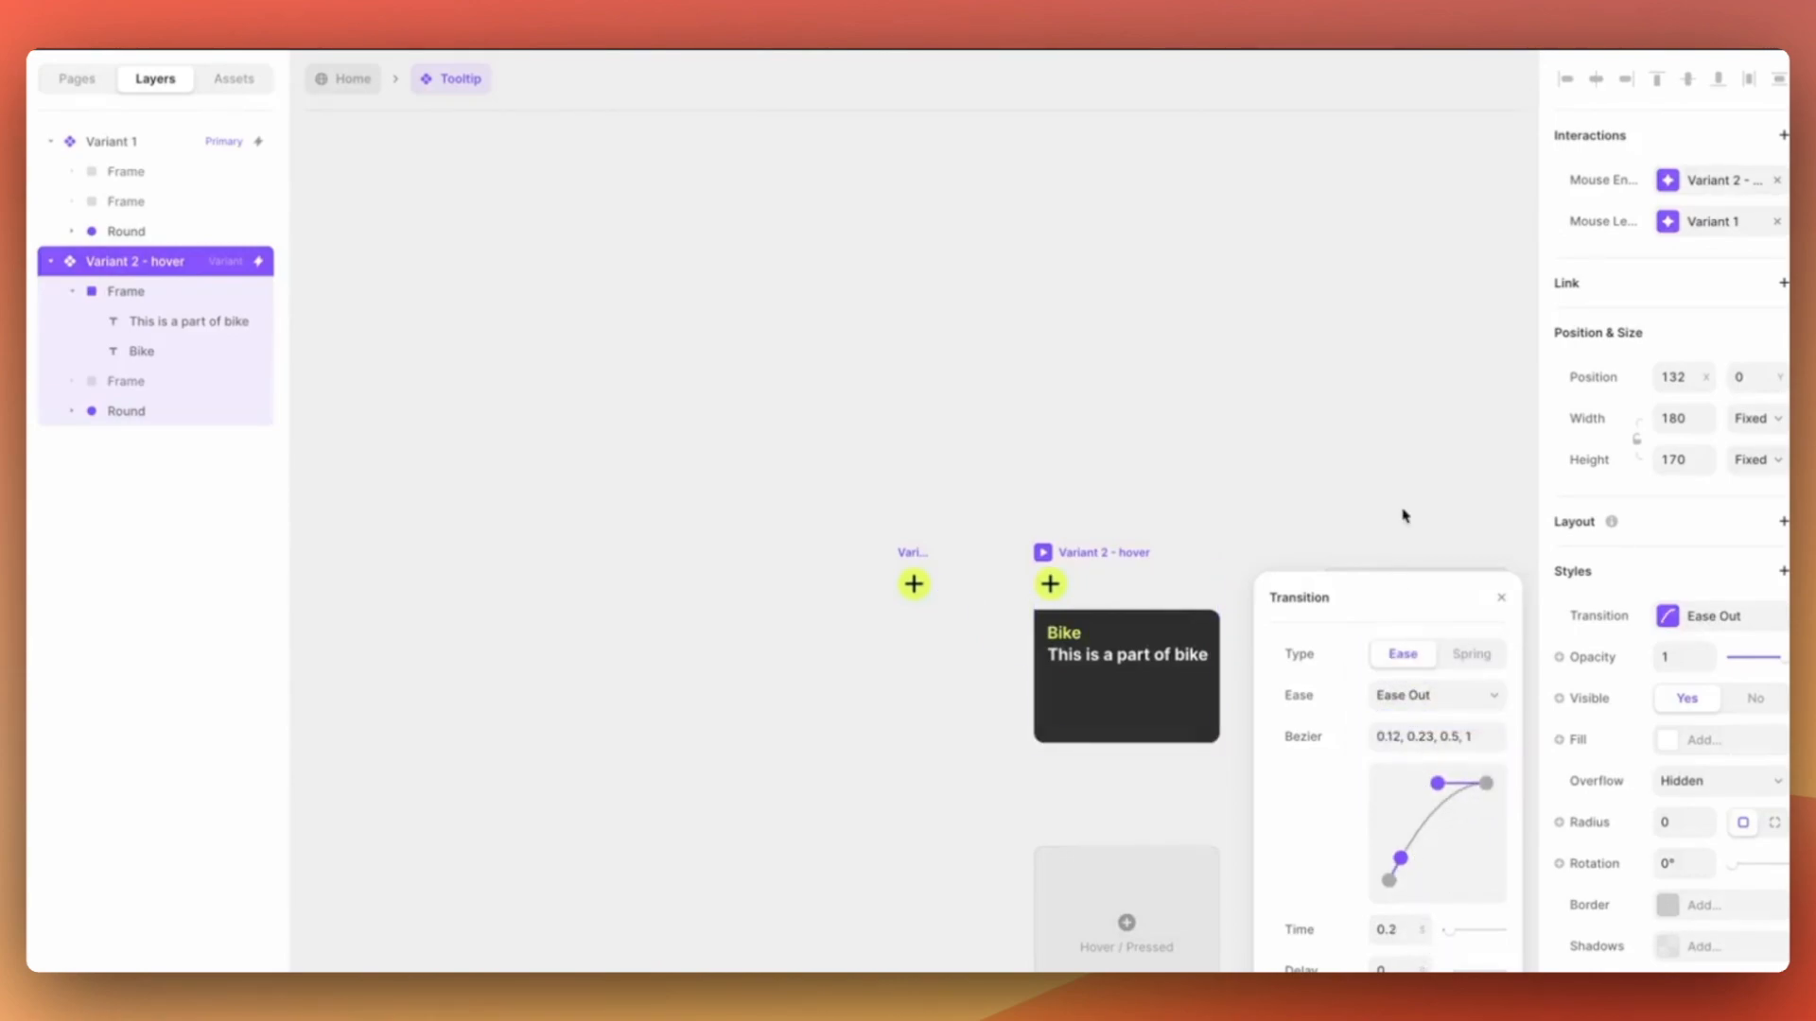
{"action": "left_click", "coordinate": [232, 78]}
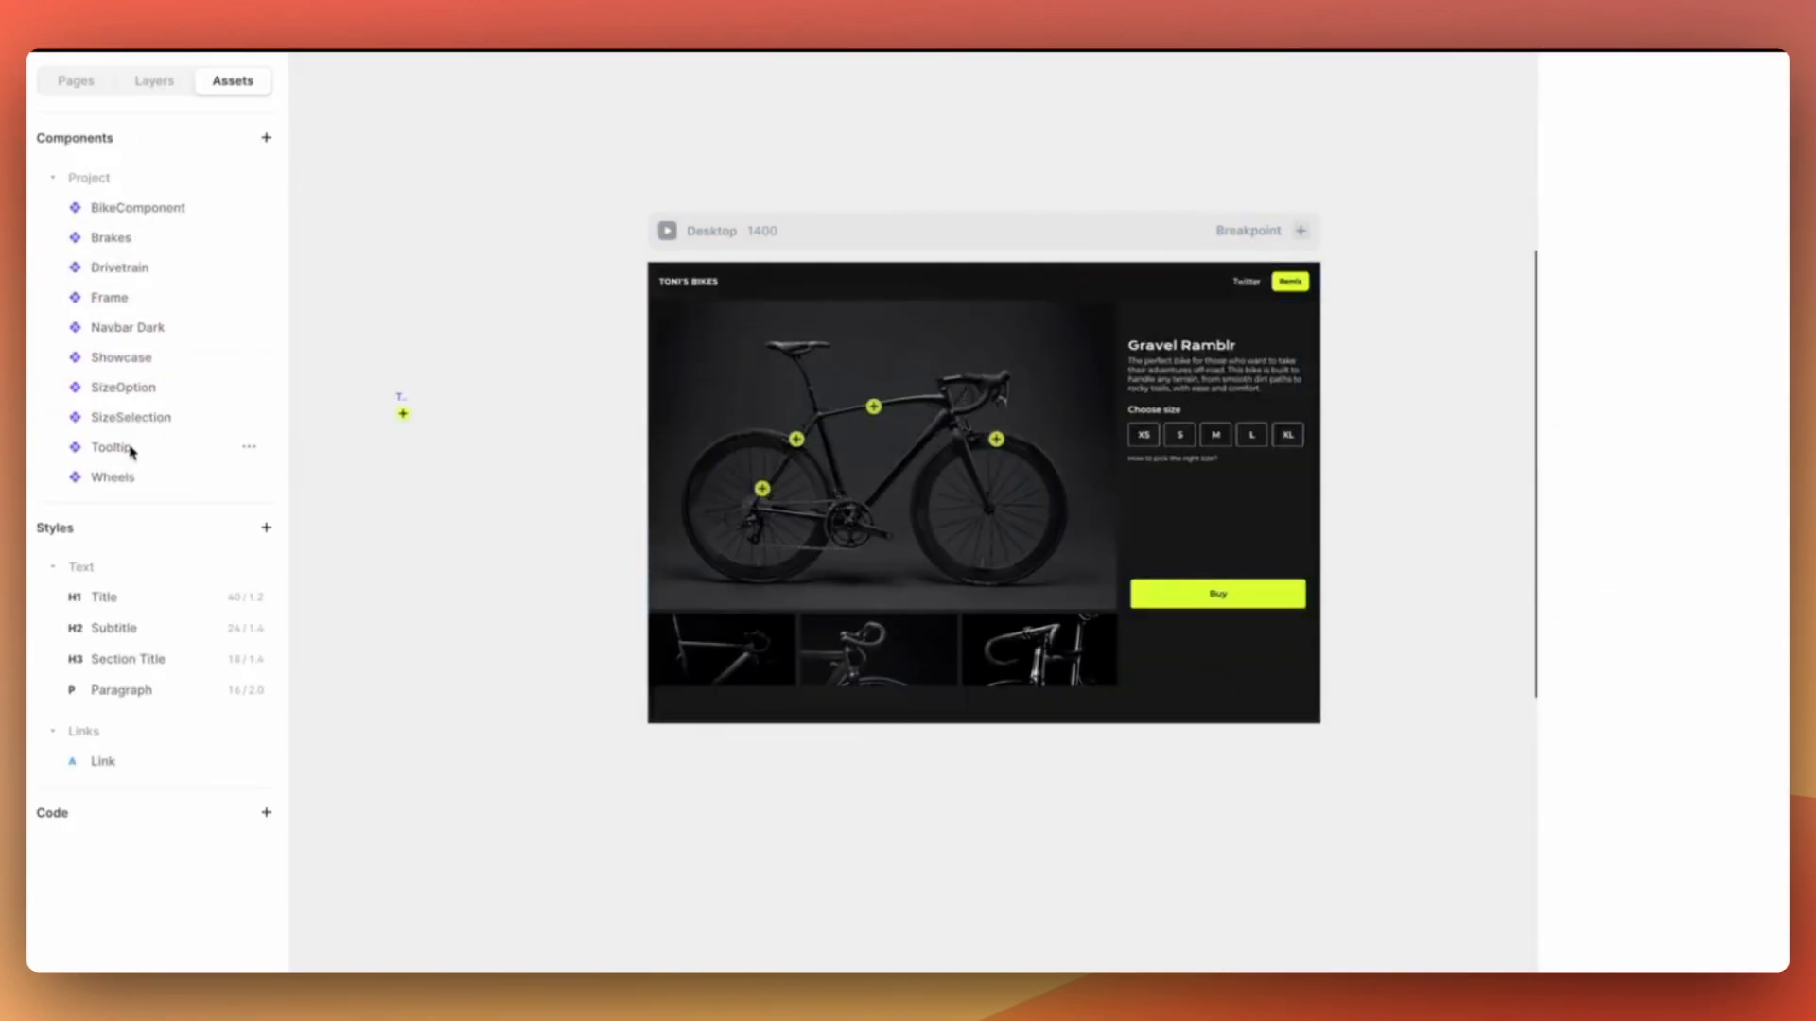
- Insert a Tooltip below the saddle, set to Absolute, with Fit Content width and height
{"action": "left_click", "coordinate": [814, 365]}
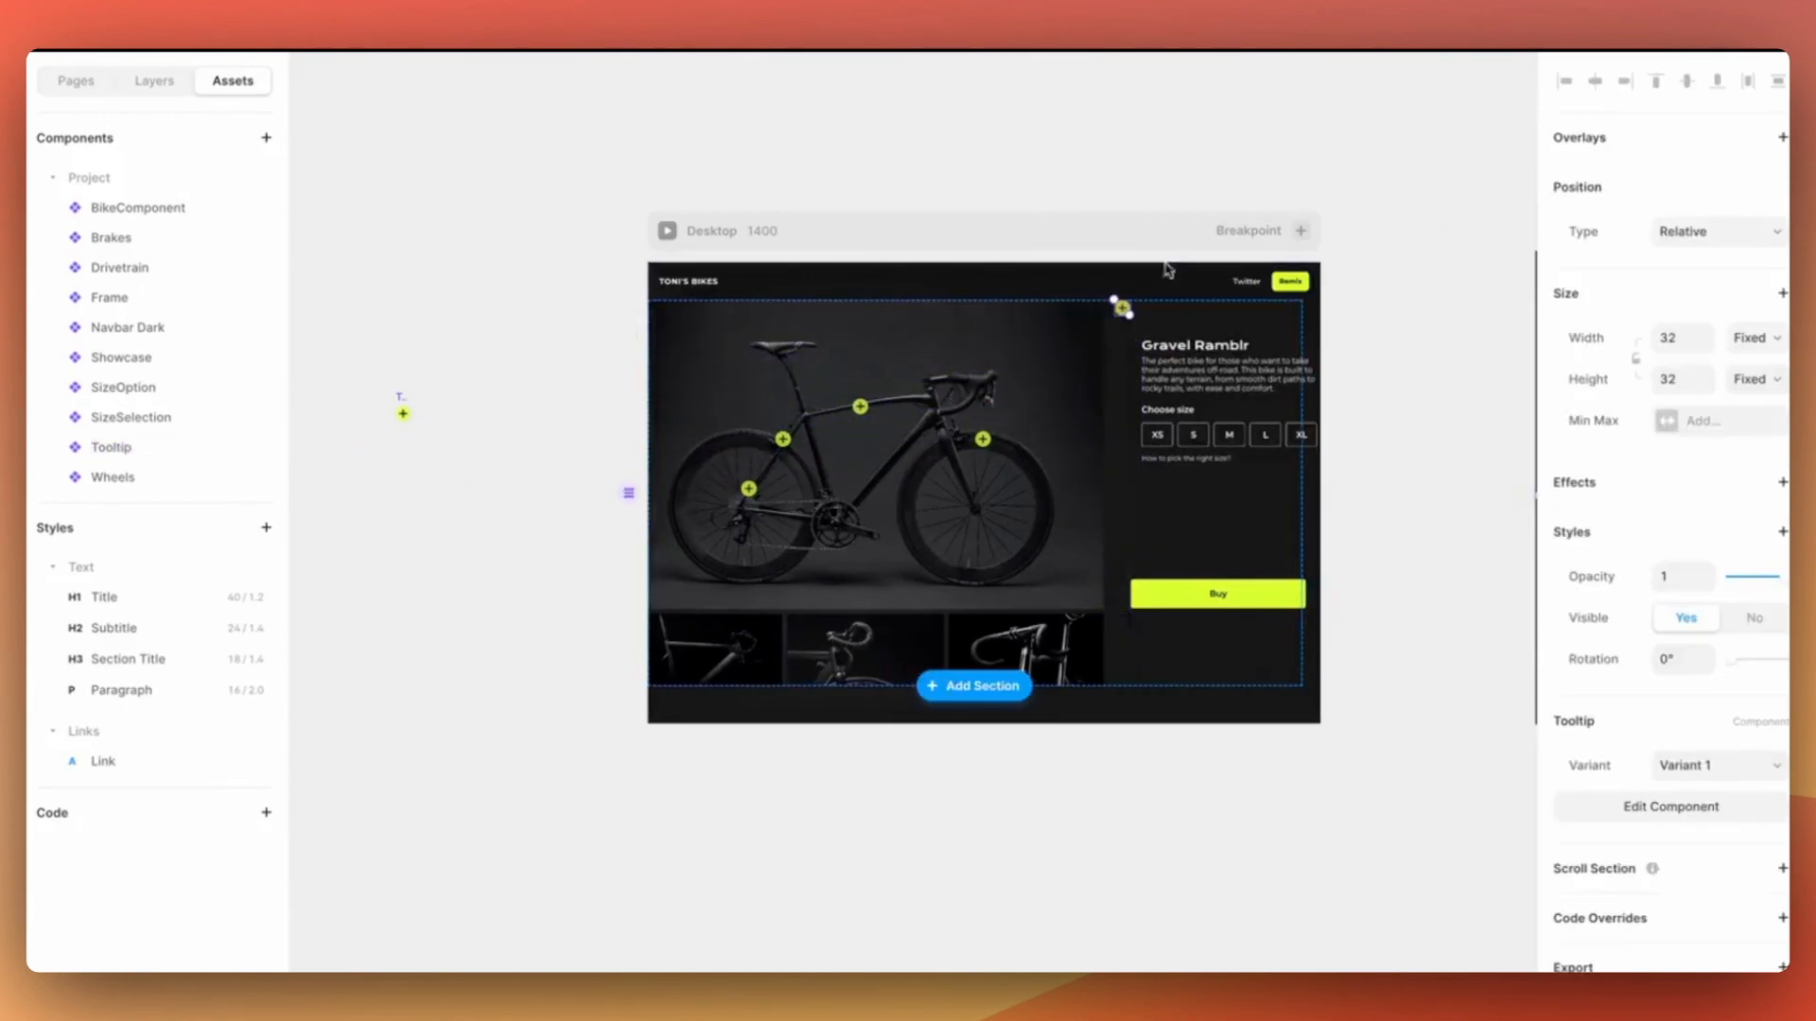
{"action": "left_click", "coordinate": [1717, 232]}
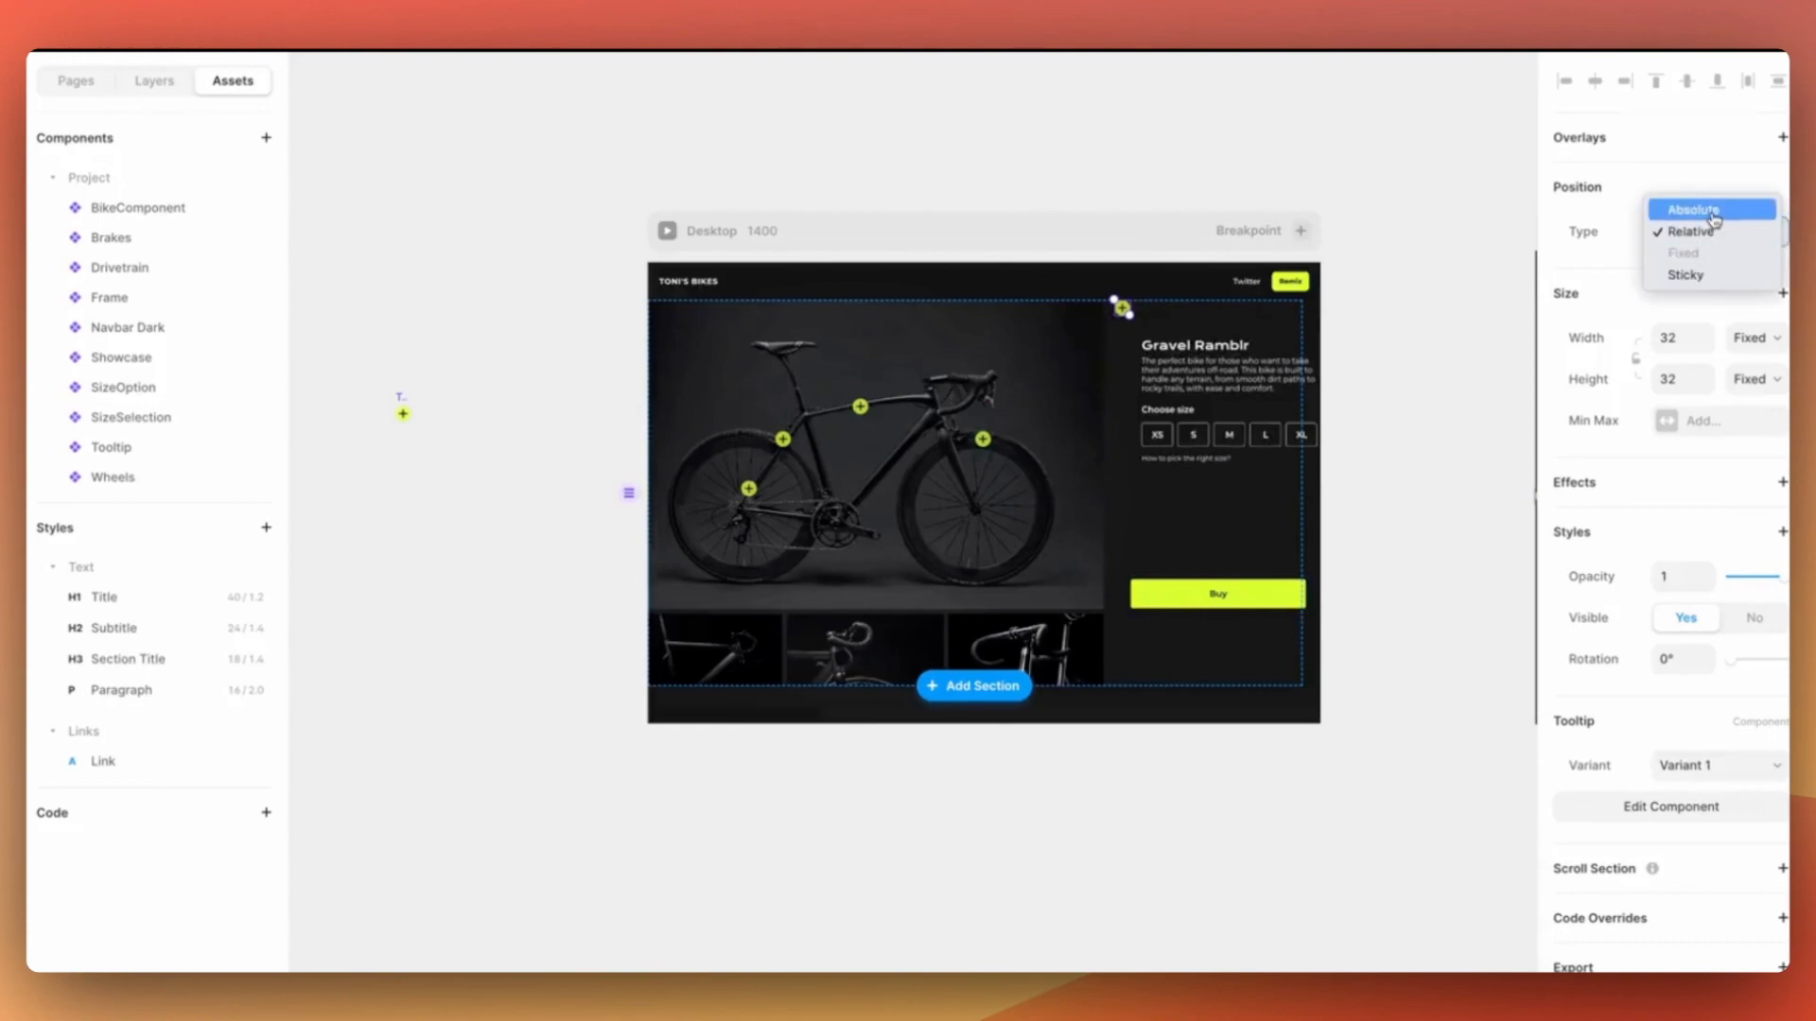
{"action": "left_click", "coordinate": [1693, 210]}
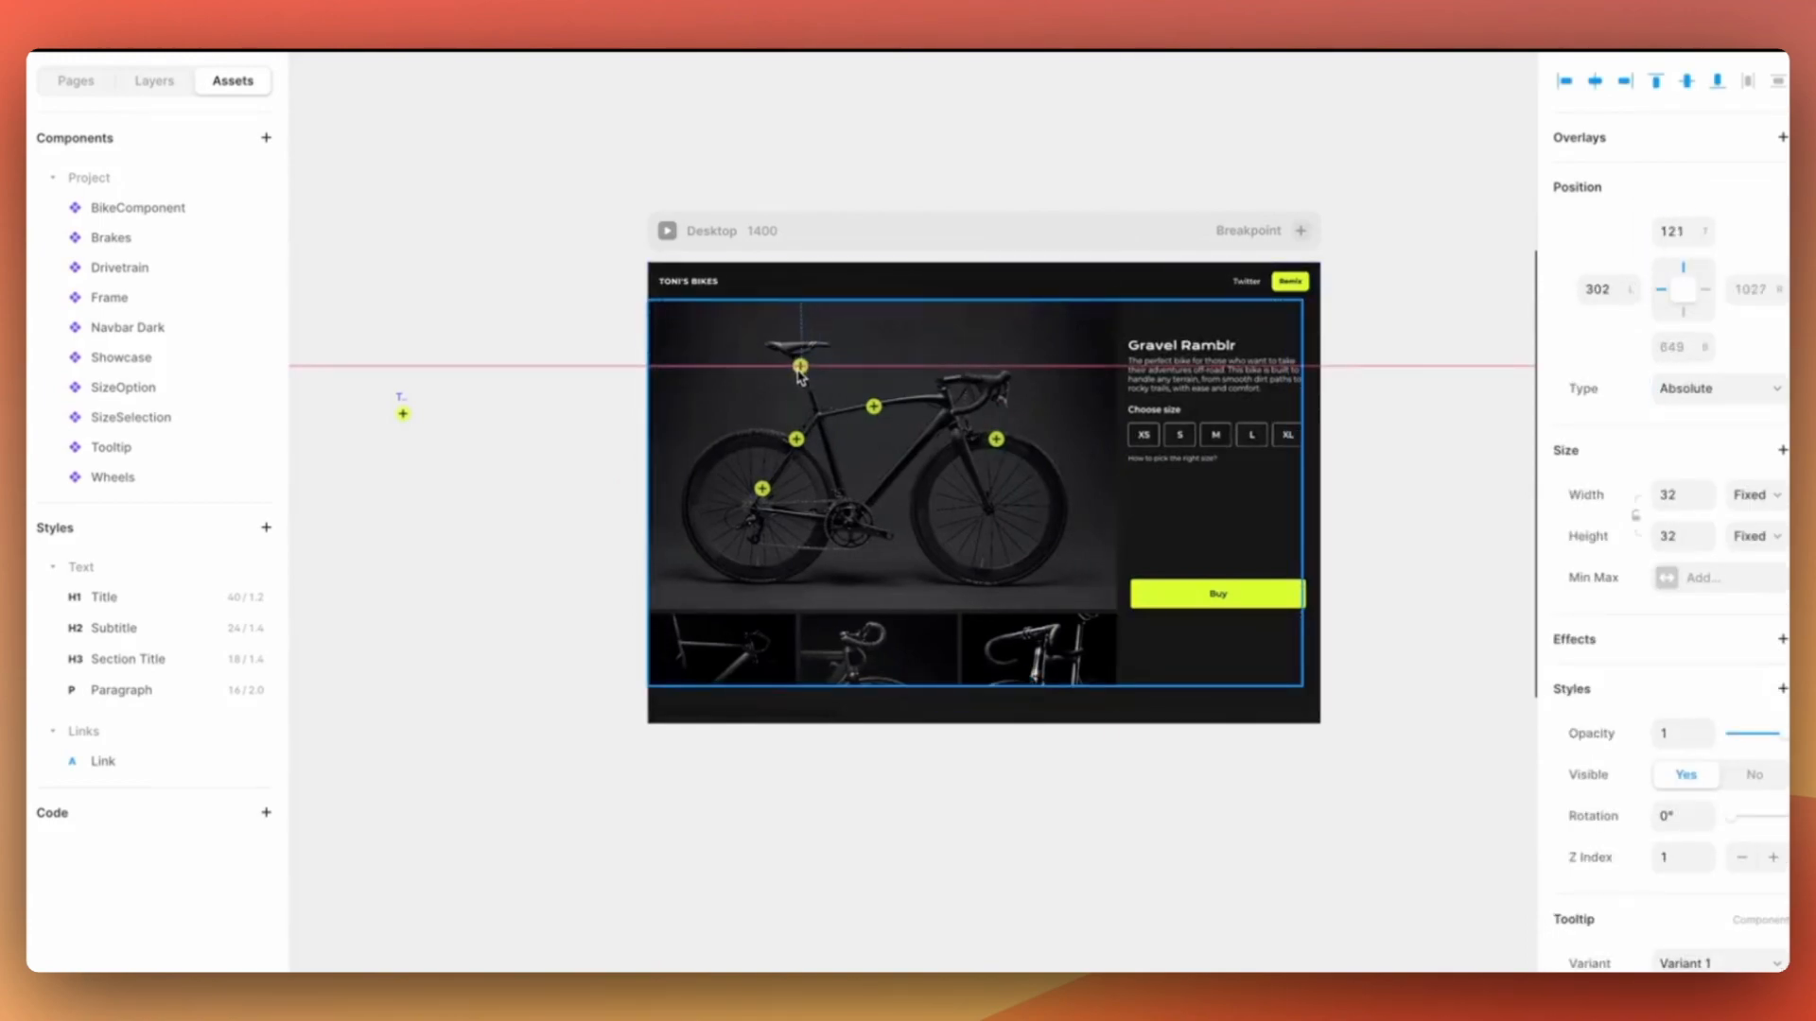
{"action": "left_click_drag", "start_coordinate": [800, 368], "coordinate": [800, 372]}
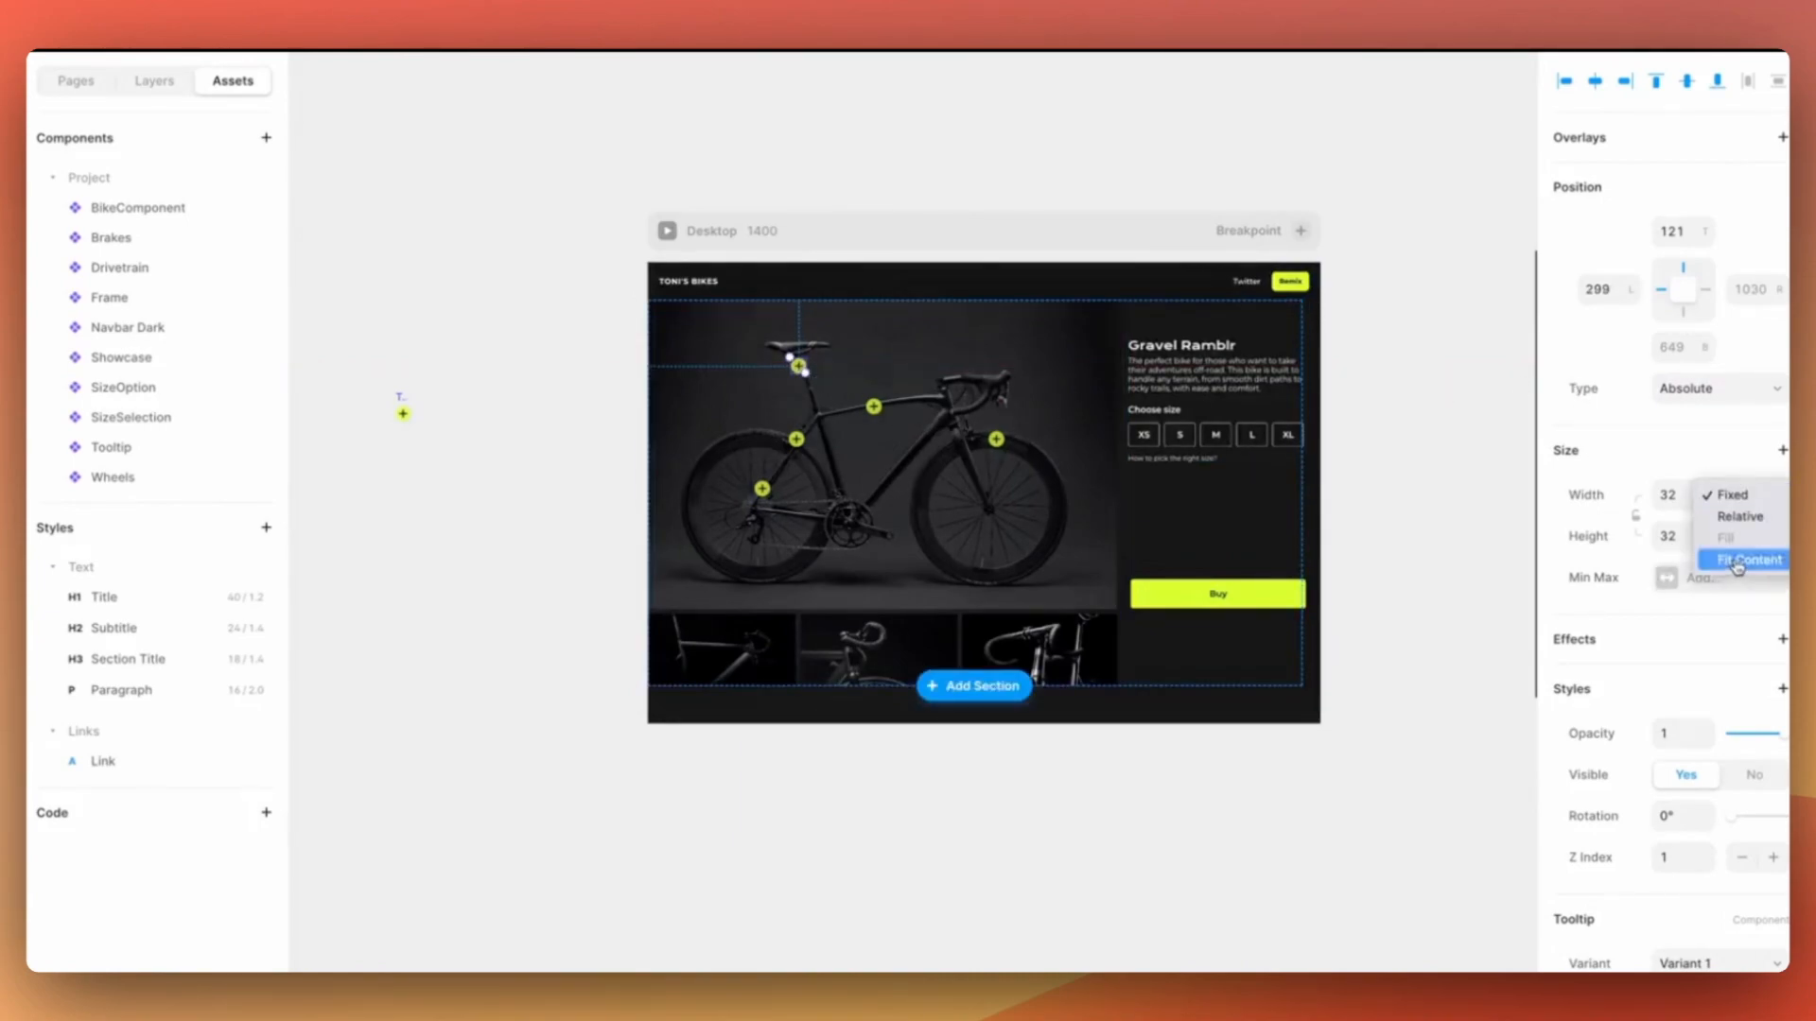
{"action": "left_click", "coordinate": [1748, 559]}
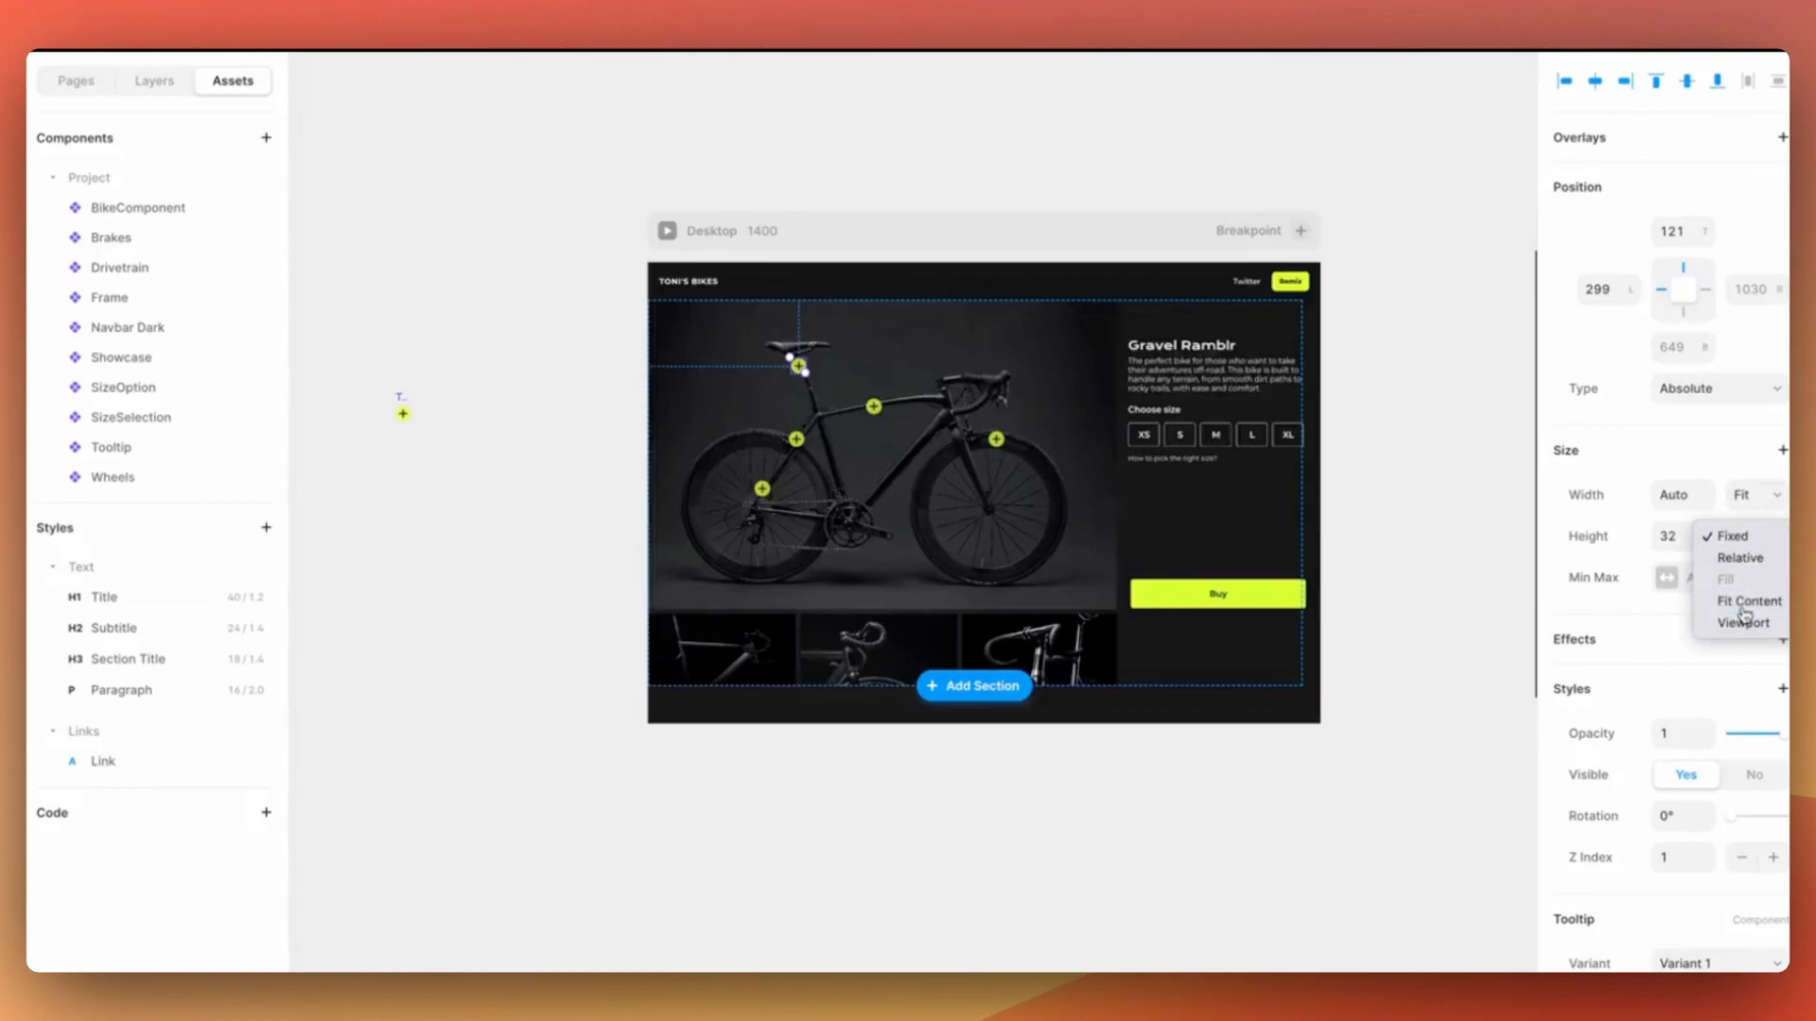
{"action": "left_click", "coordinate": [1749, 600]}
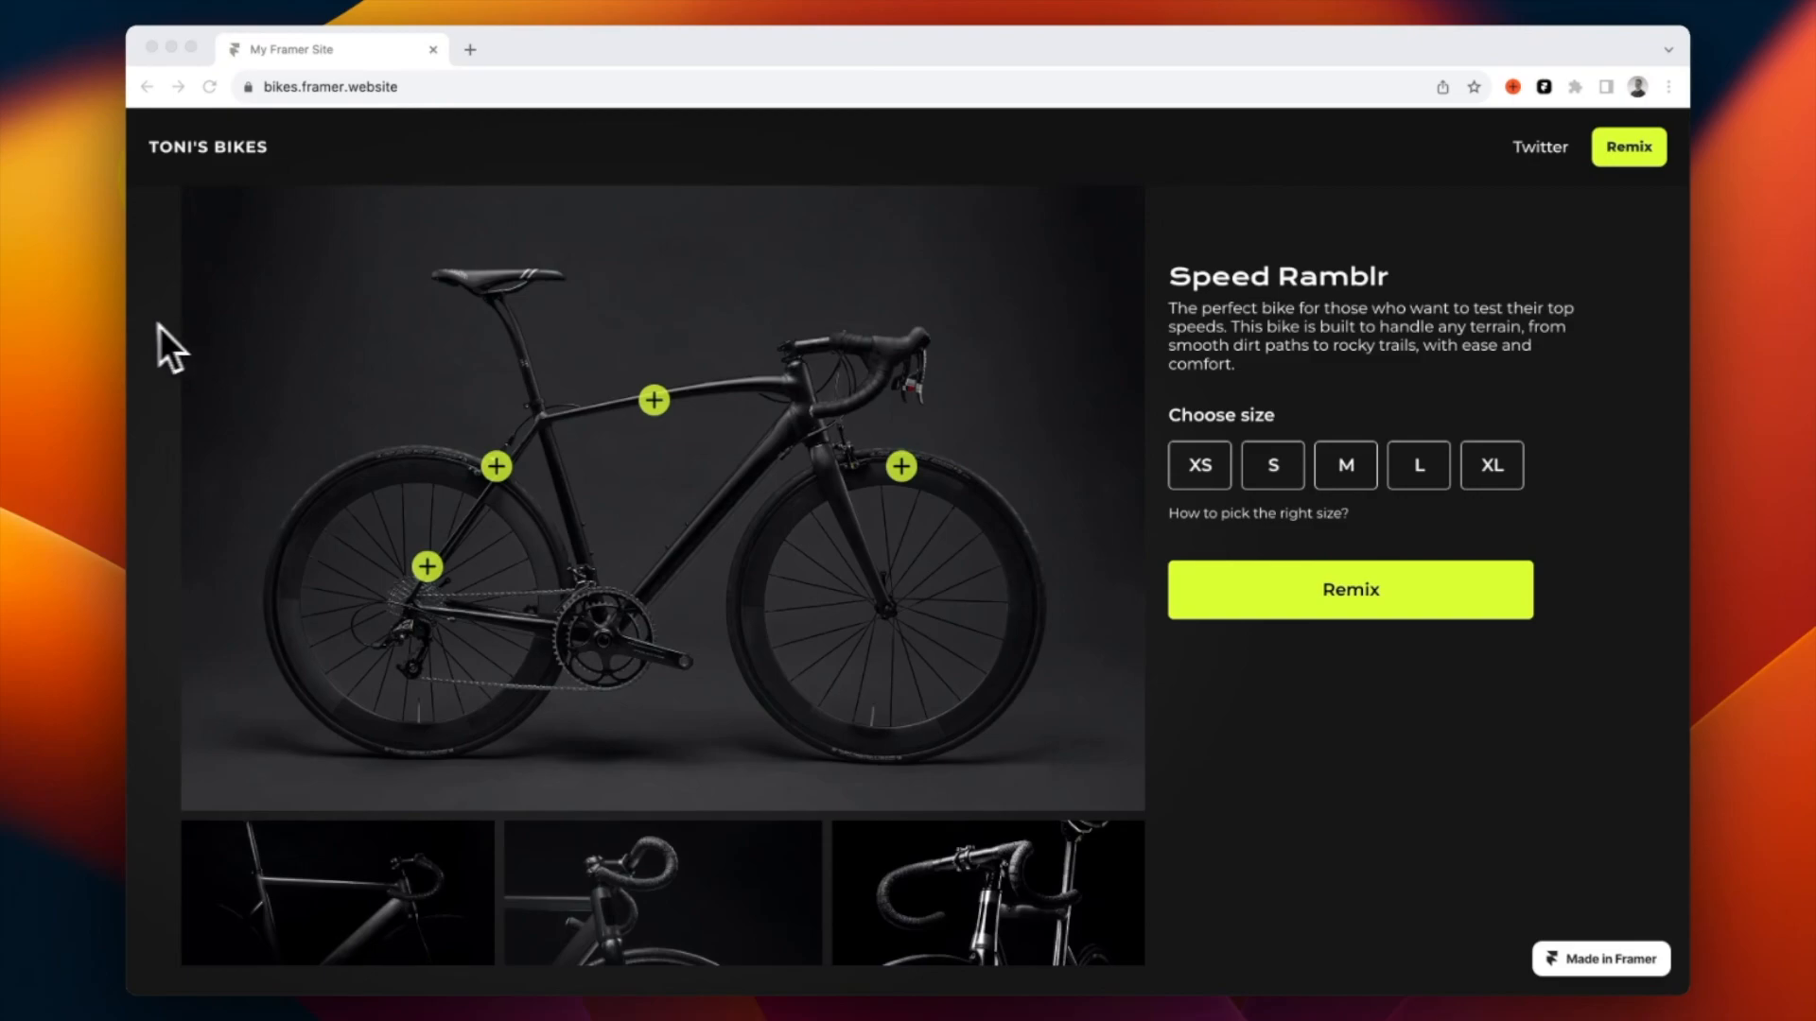
- Open and close the drivetrain tooltip showing Shimano RFX details on the live page
{"action": "left_click", "coordinate": [426, 568]}
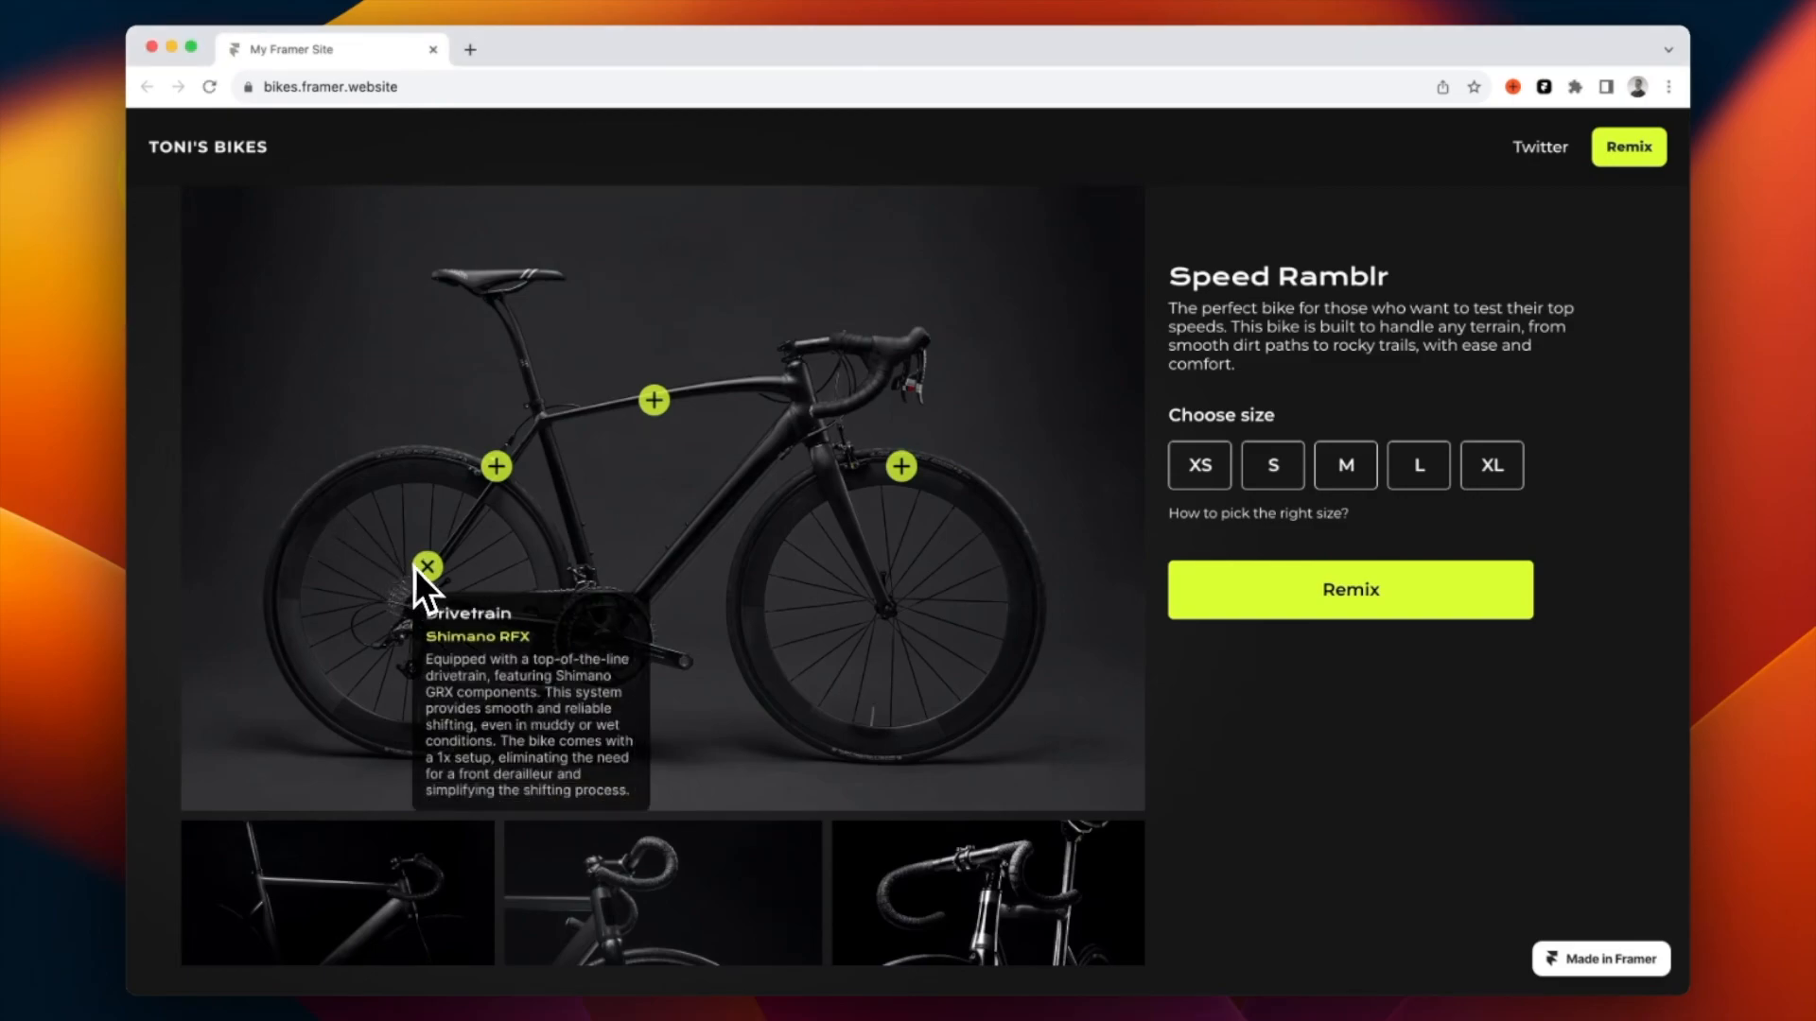
{"action": "left_click", "coordinate": [427, 567]}
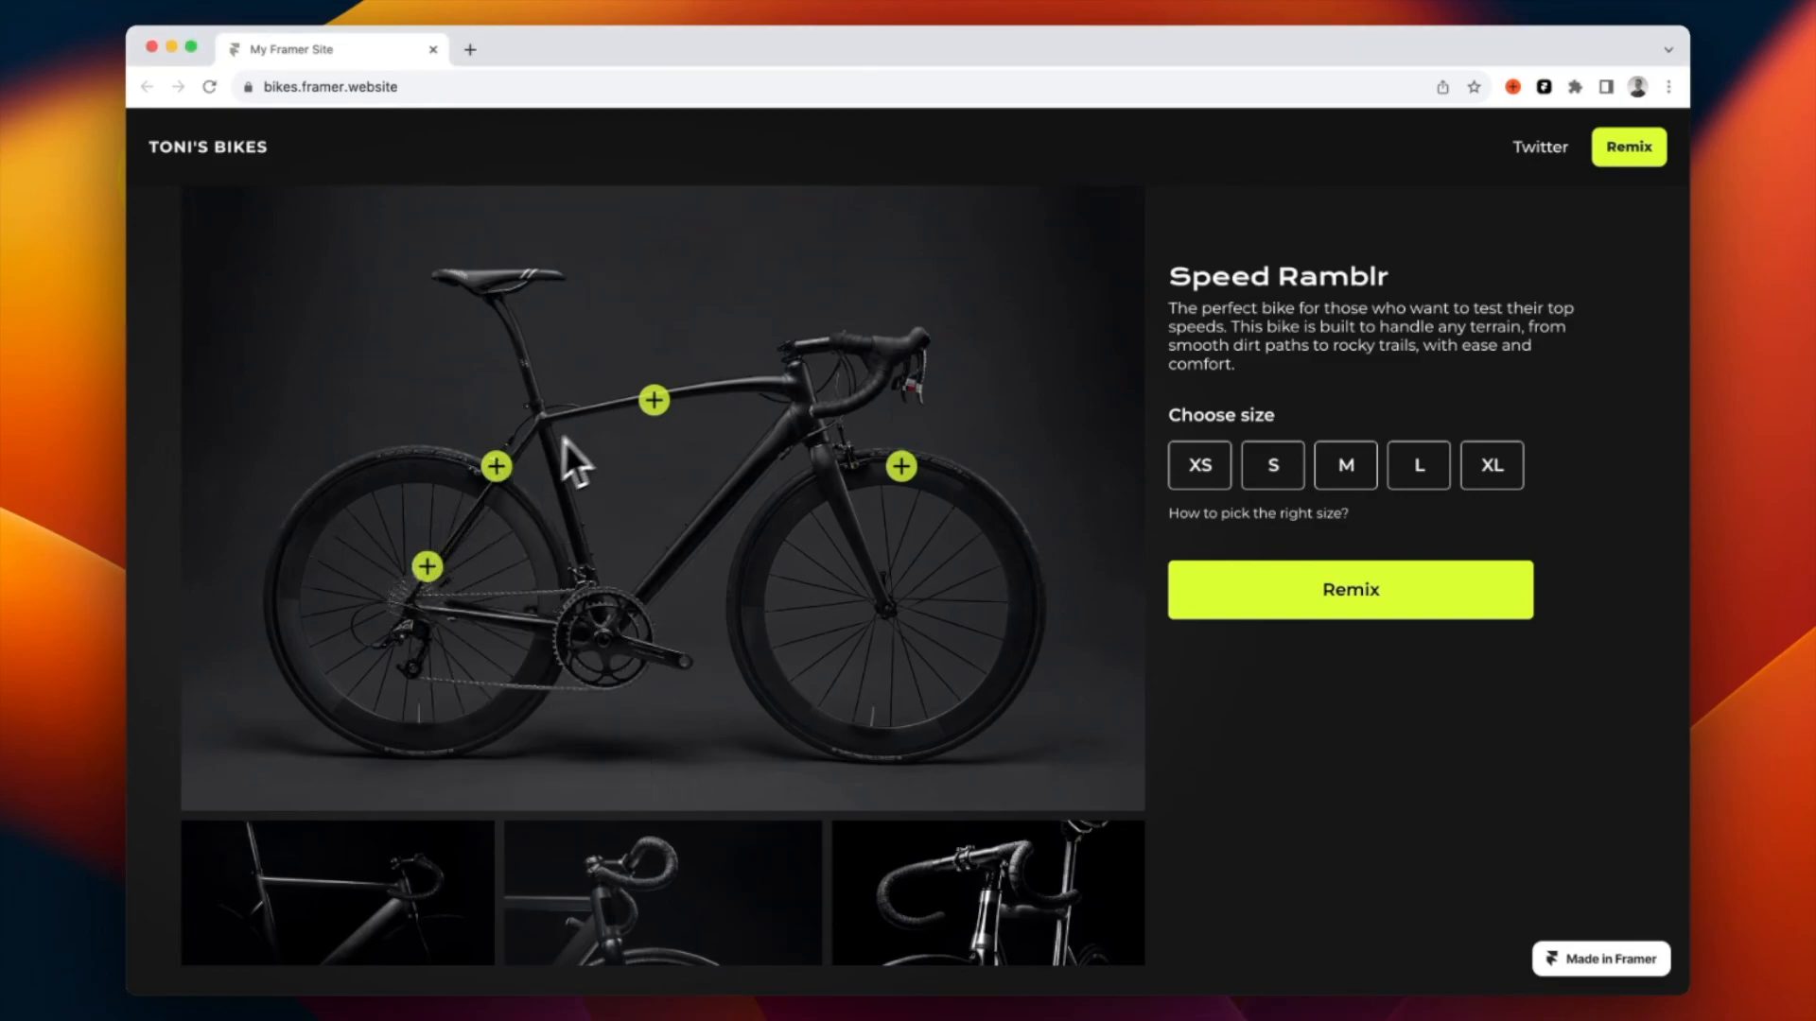